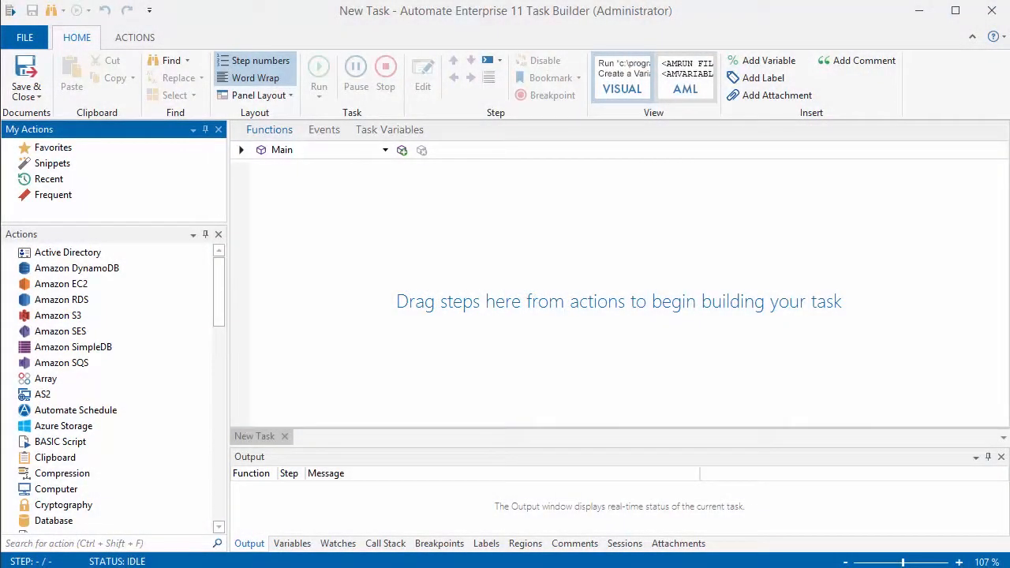
mouse_move(523, 406)
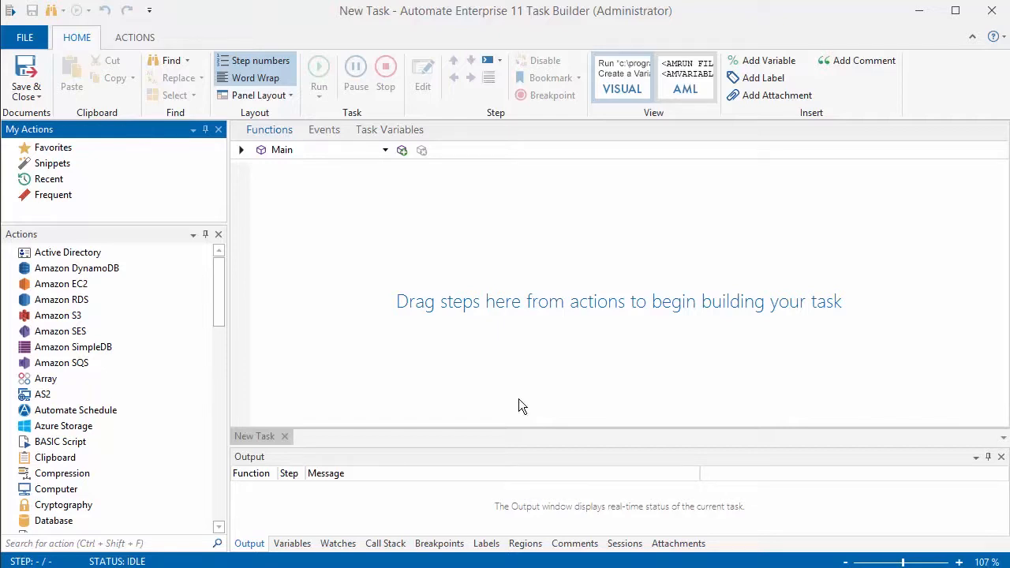
mouse_move(27, 75)
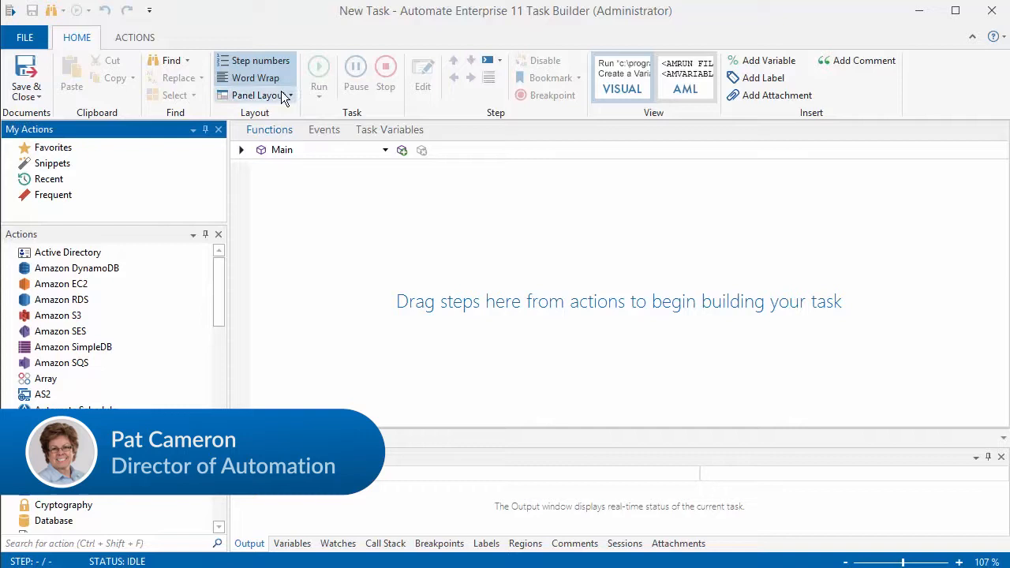
Browse the saved-actions ribbon commands, then expand Favorites in My Actions.
click(259, 95)
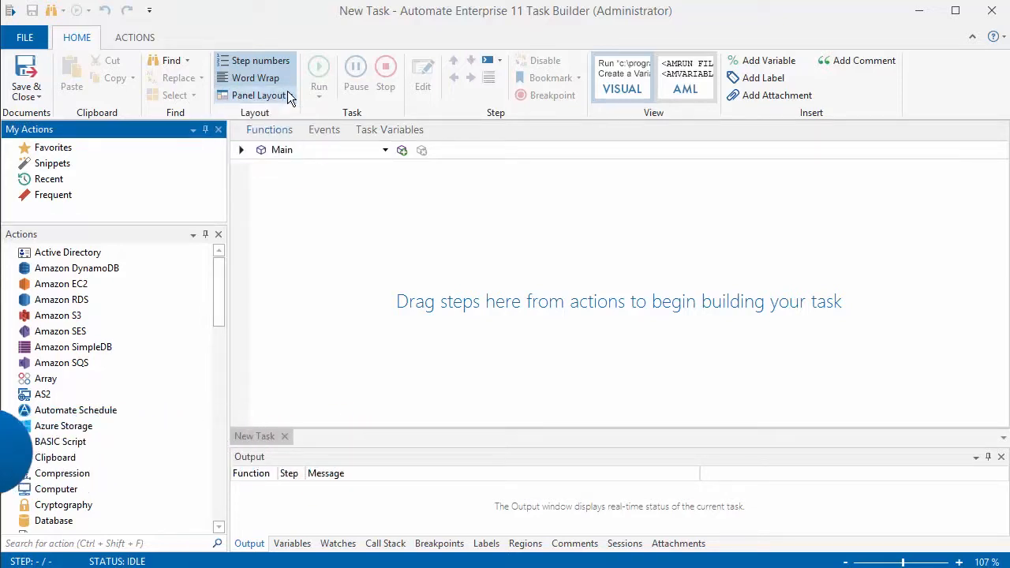
mouse_move(385, 96)
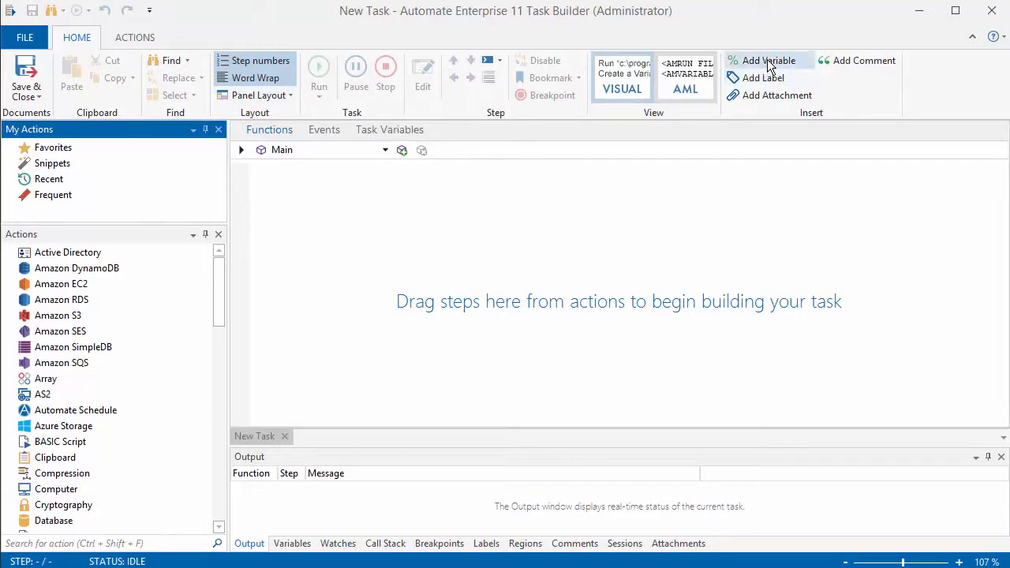
mouse_move(855, 71)
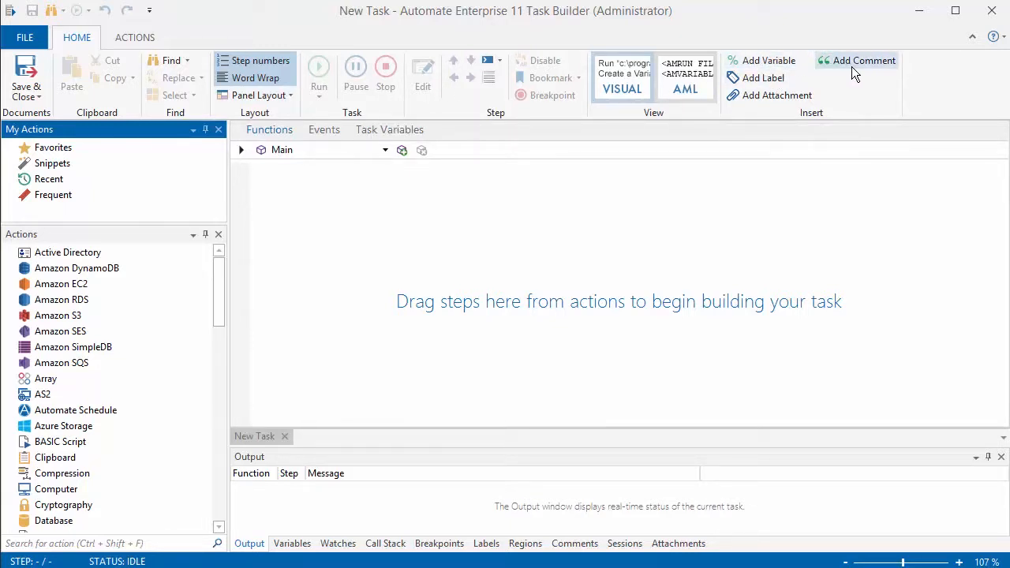
mouse_move(855, 71)
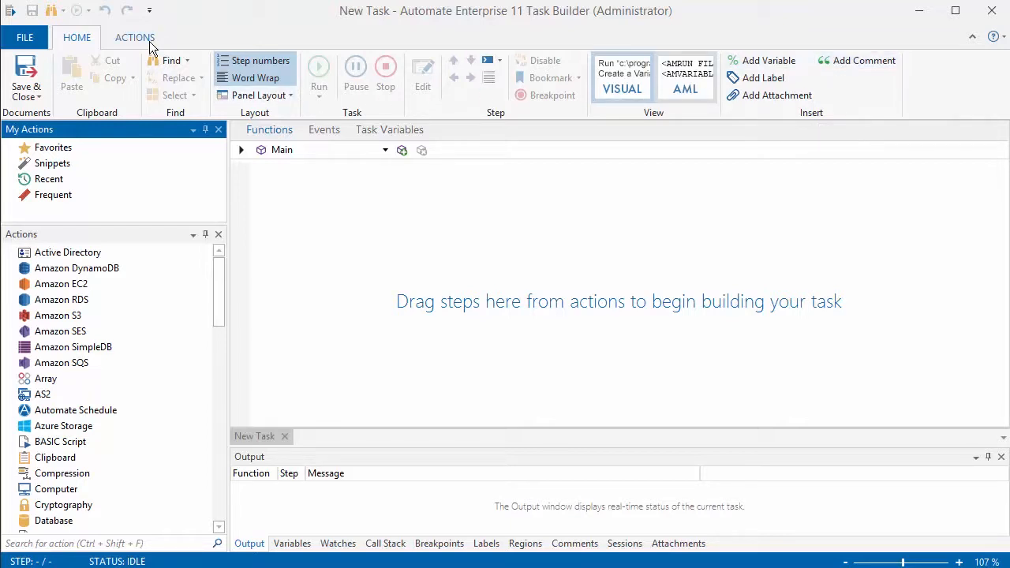
click(134, 37)
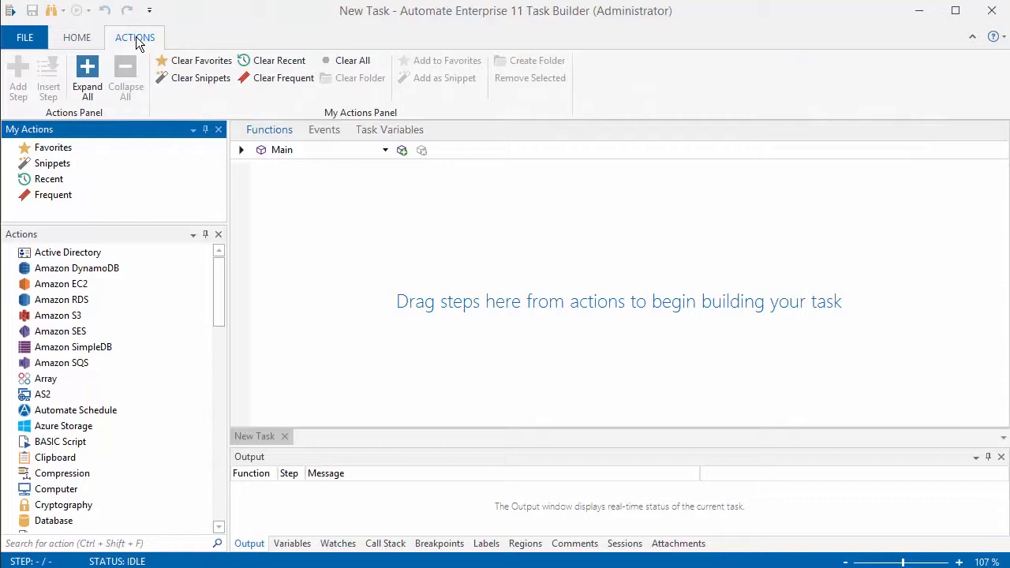
mouse_move(158, 54)
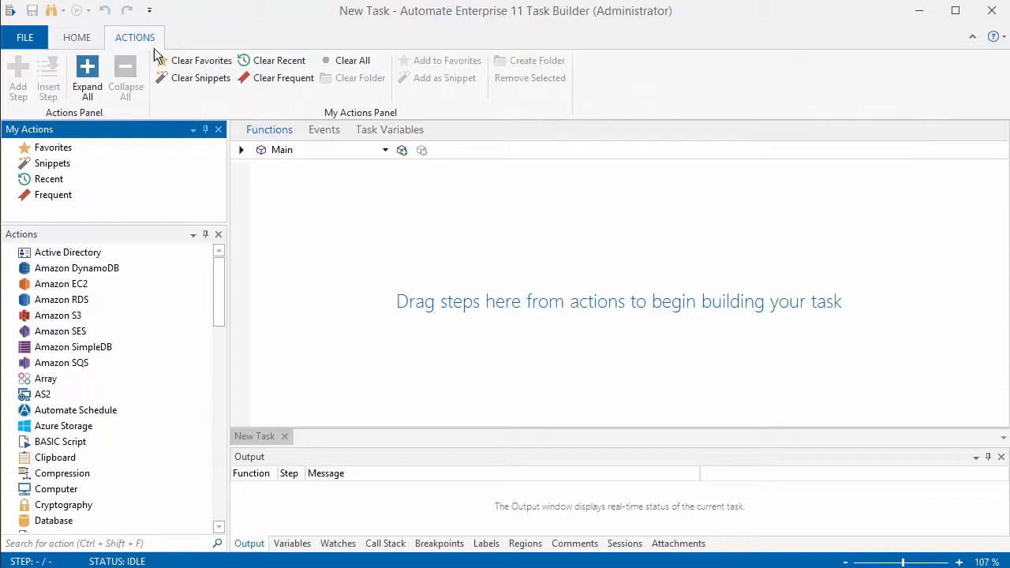
click(77, 37)
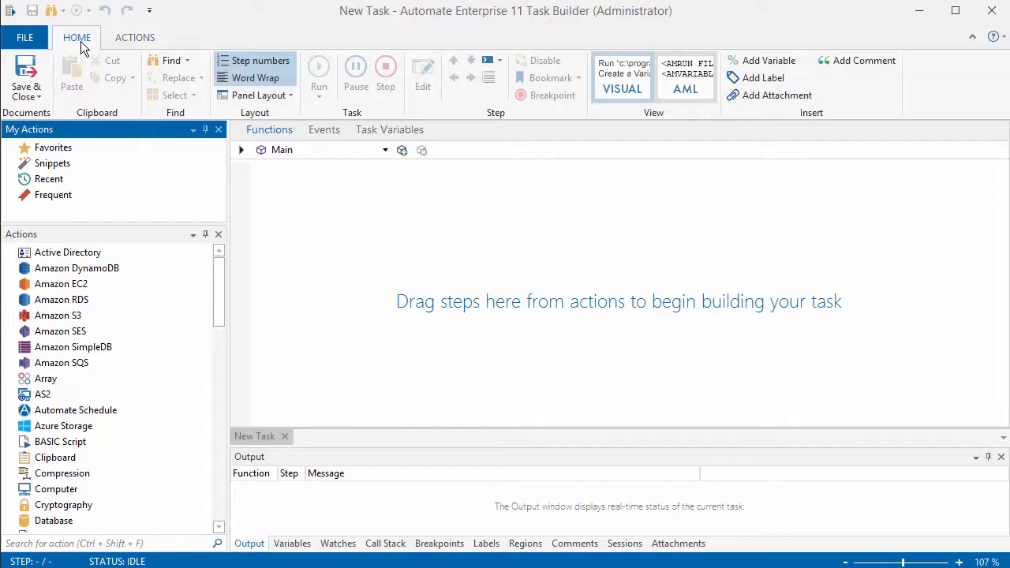
mouse_move(65, 131)
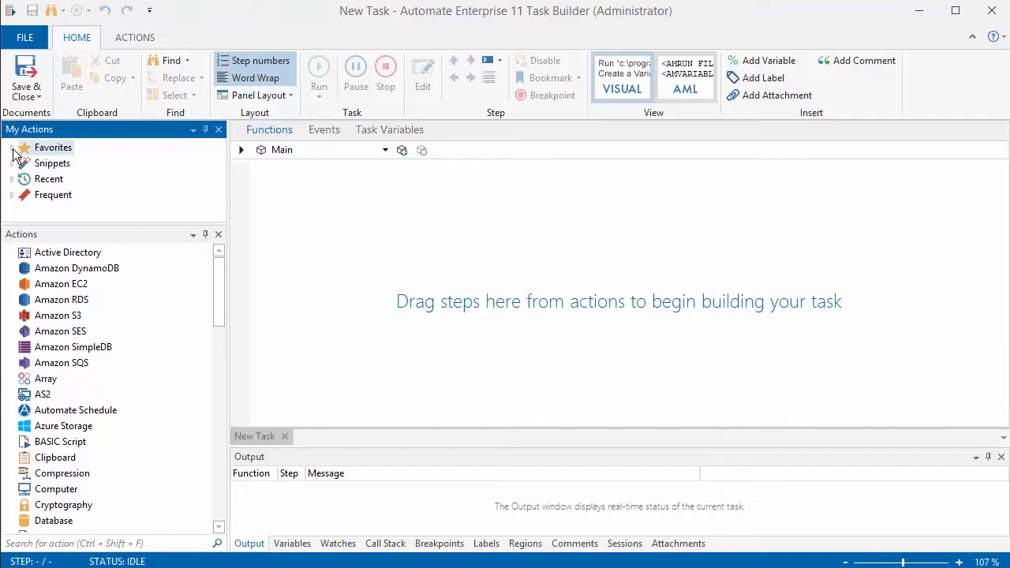
click(13, 147)
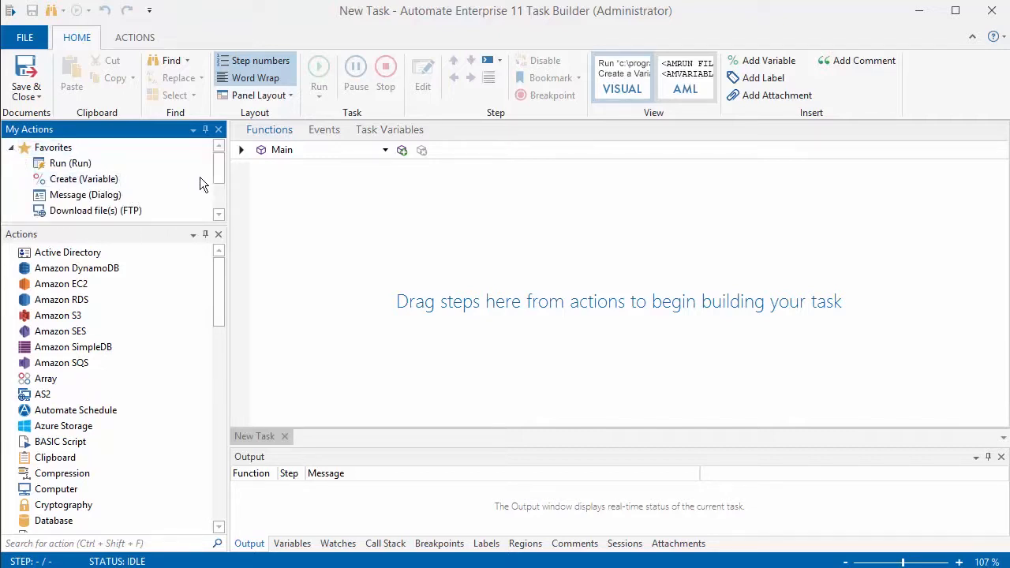
scroll(down, 3)
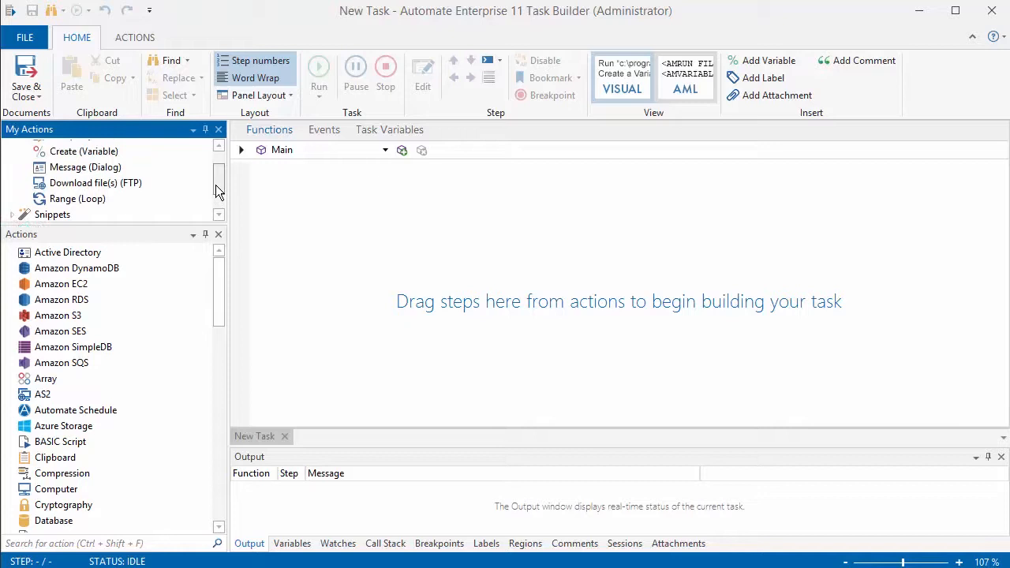
scroll(down, 3)
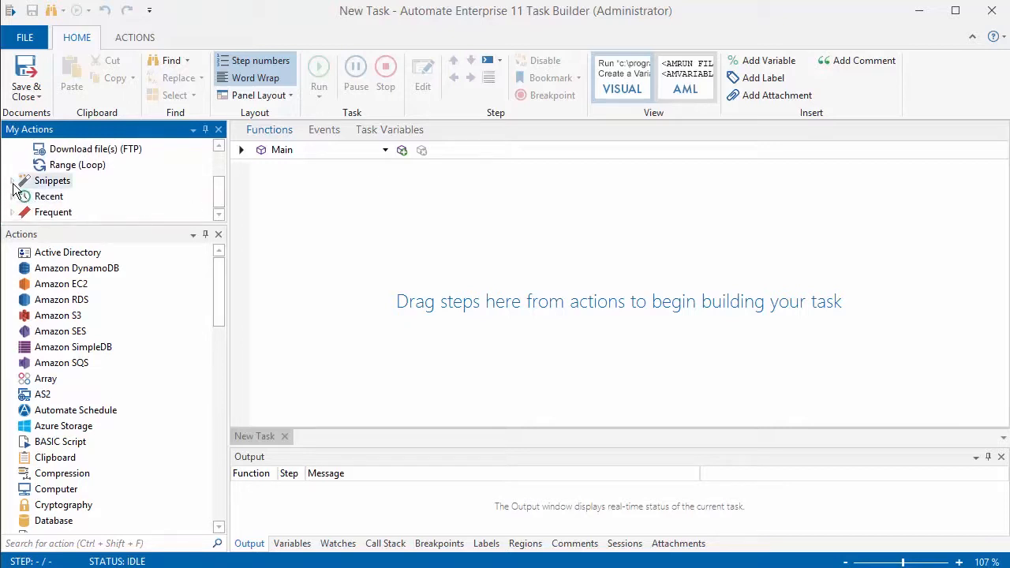
Expand Snippets and scroll the Actions list down to Database.
click(14, 181)
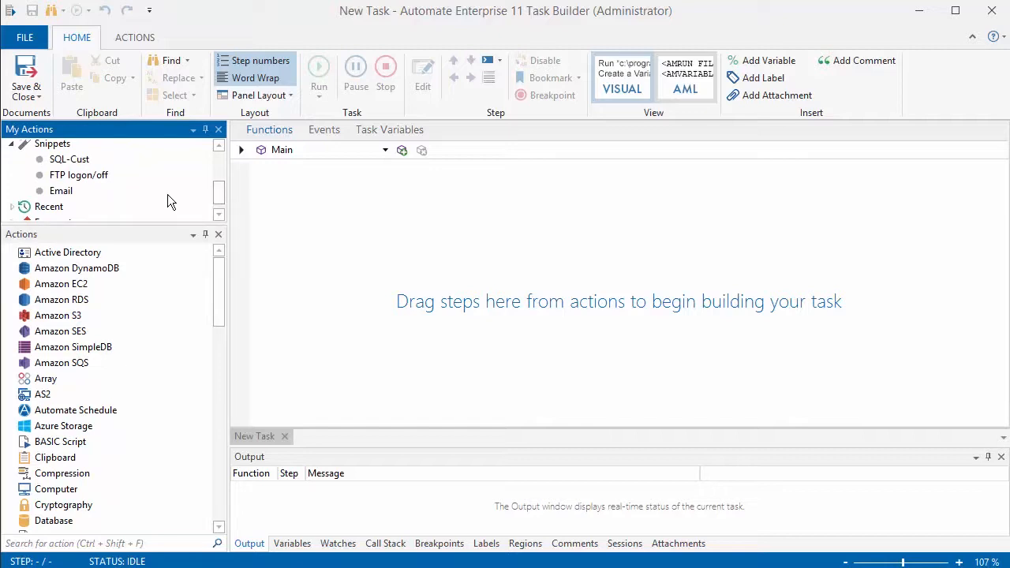
mouse_move(220, 220)
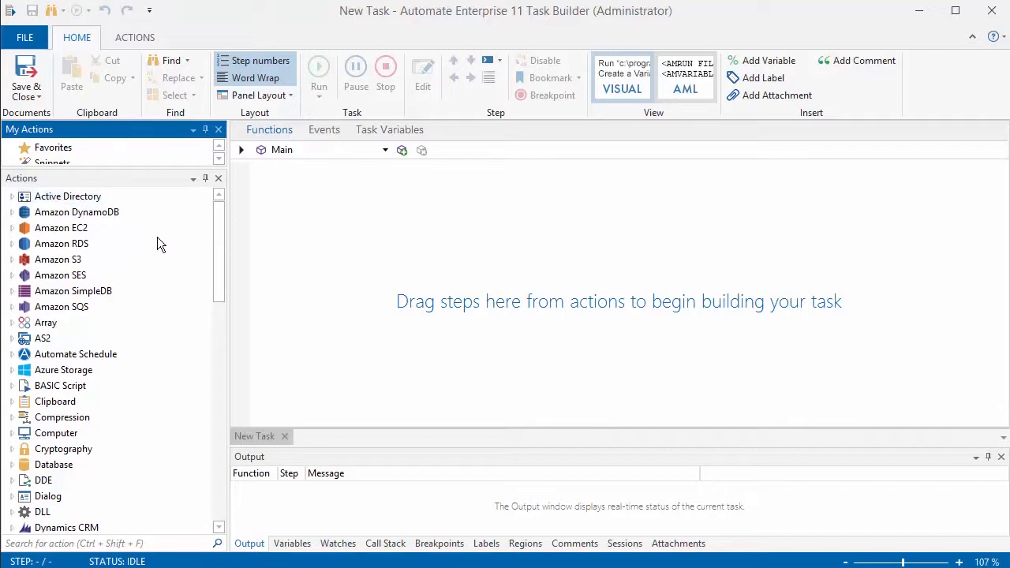
scroll(down, 3)
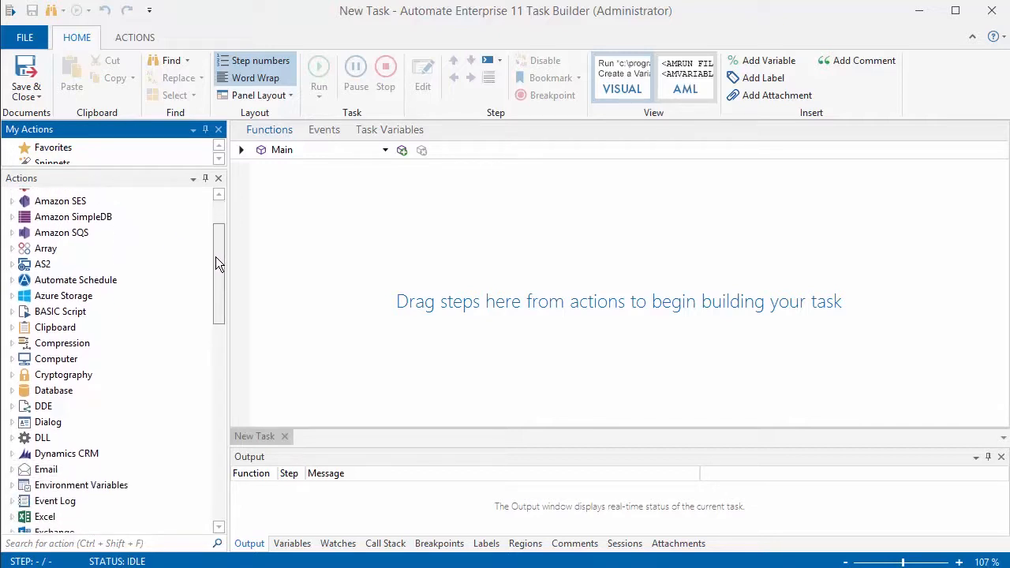
scroll(down, 3)
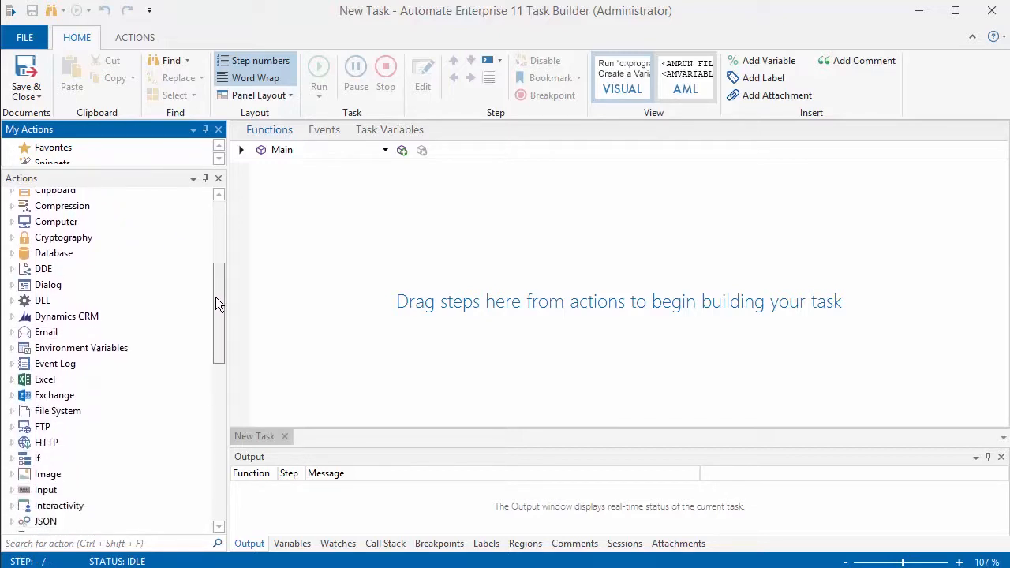
scroll(down, 3)
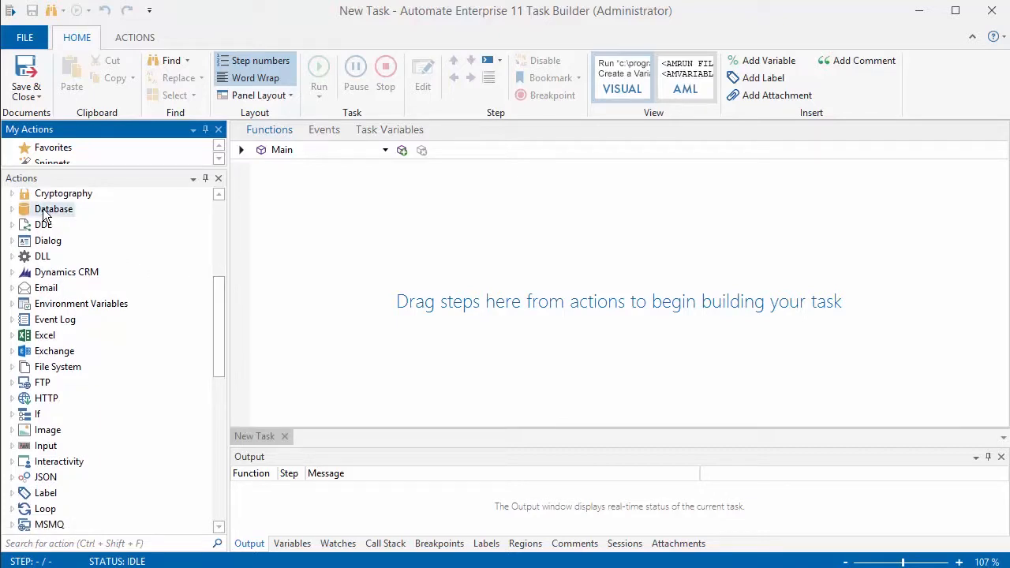
click(54, 208)
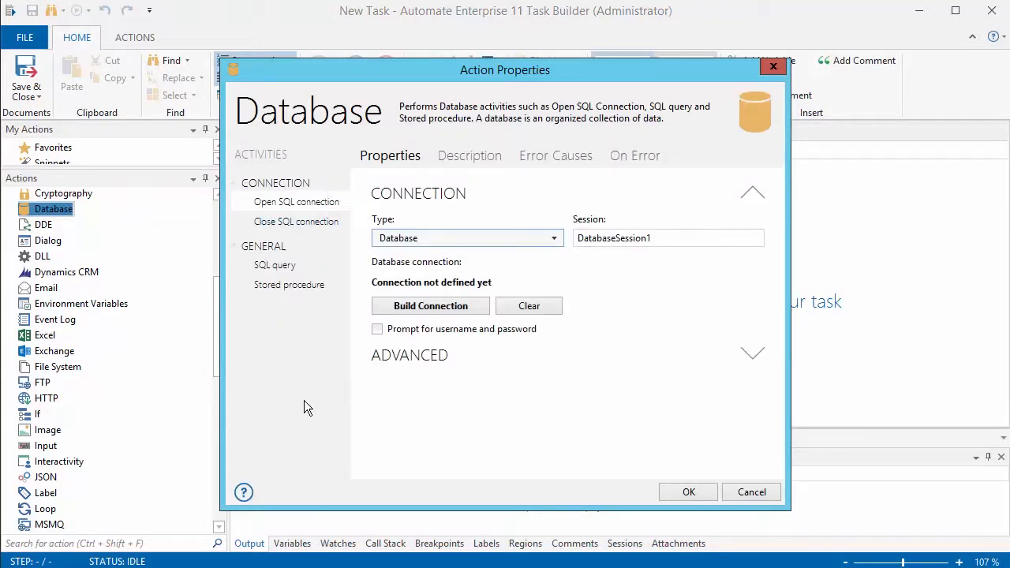
mouse_move(326, 277)
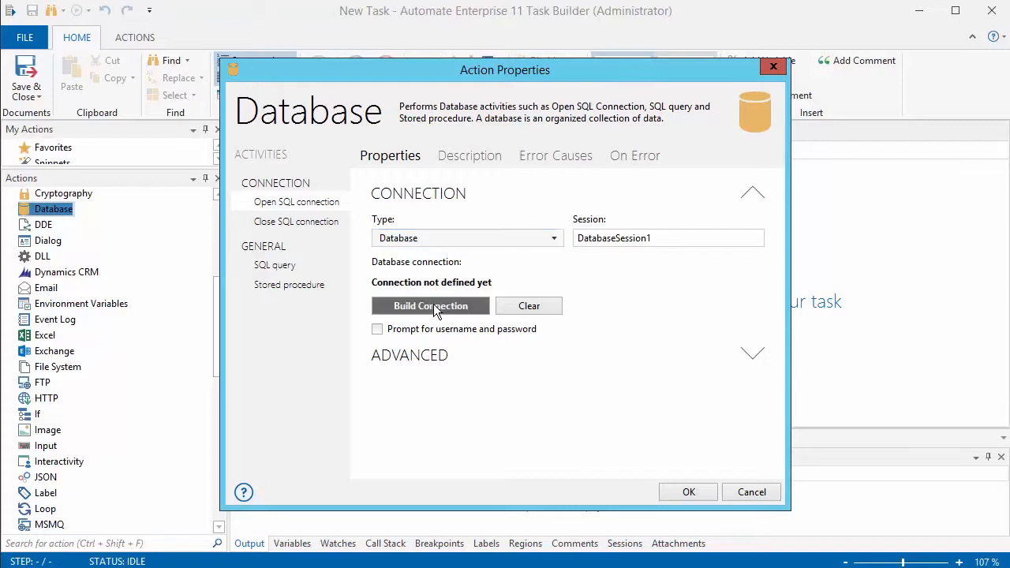
click(430, 306)
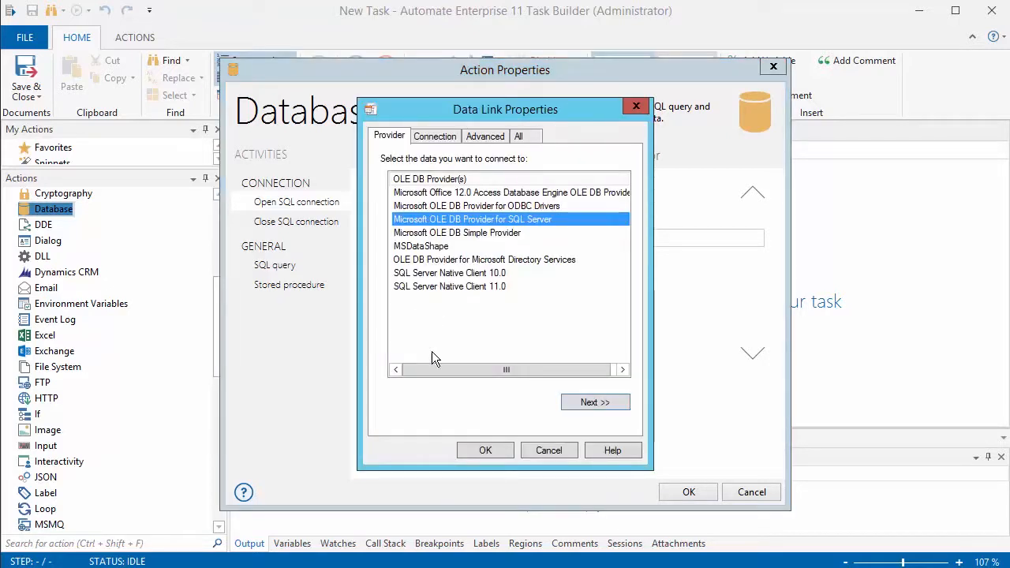
click(548, 450)
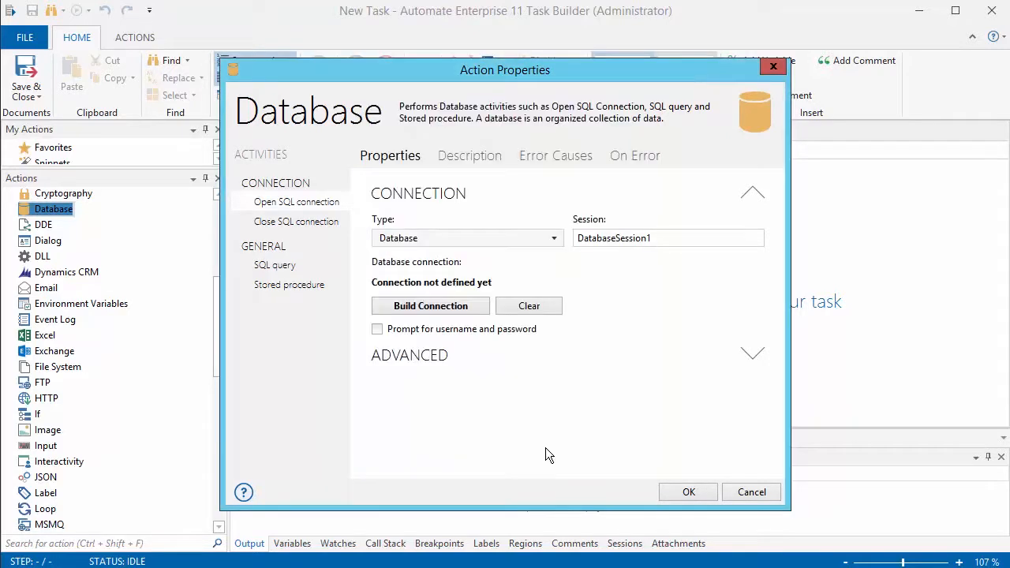
click(688, 492)
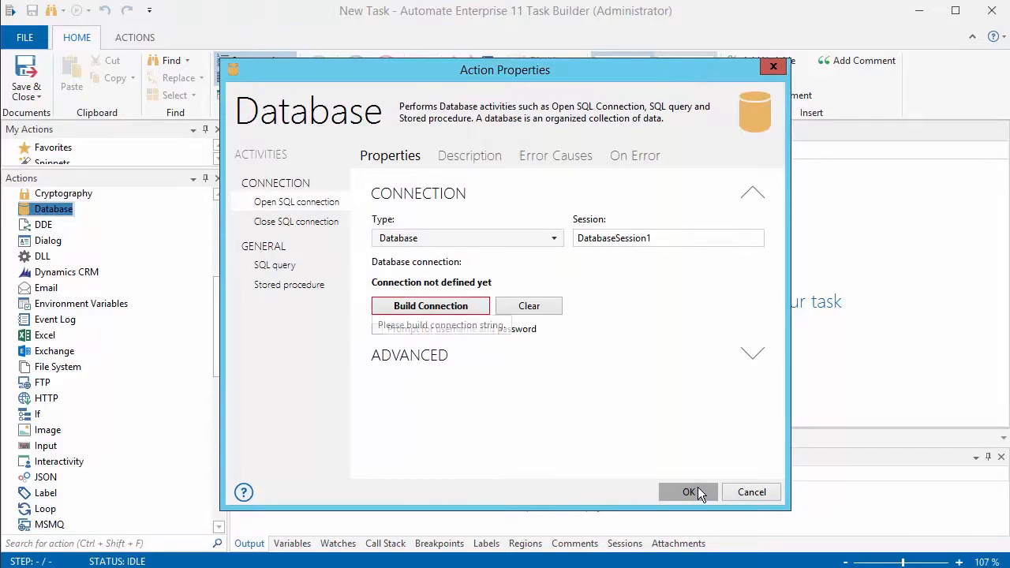
click(689, 491)
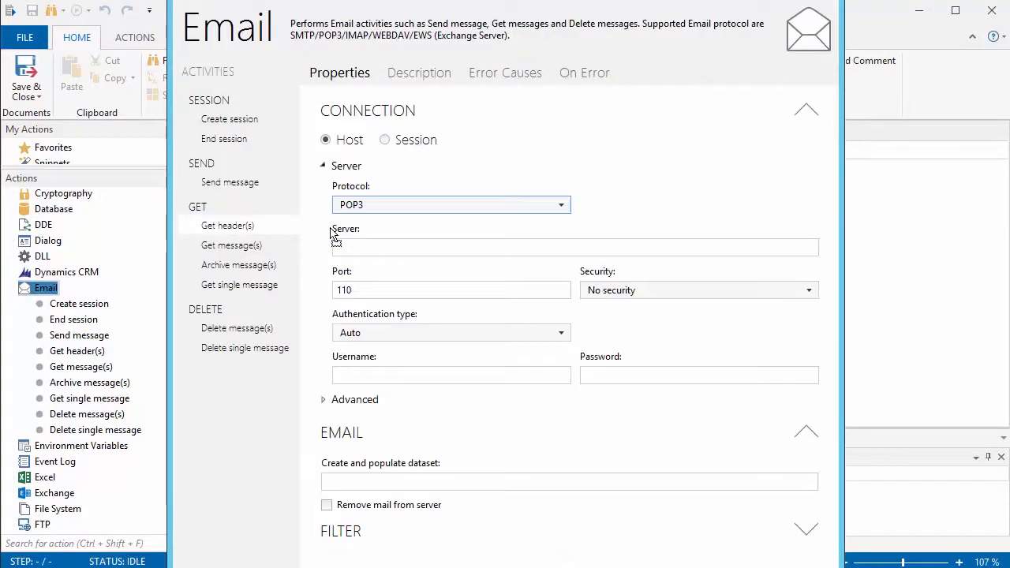
mouse_move(369, 228)
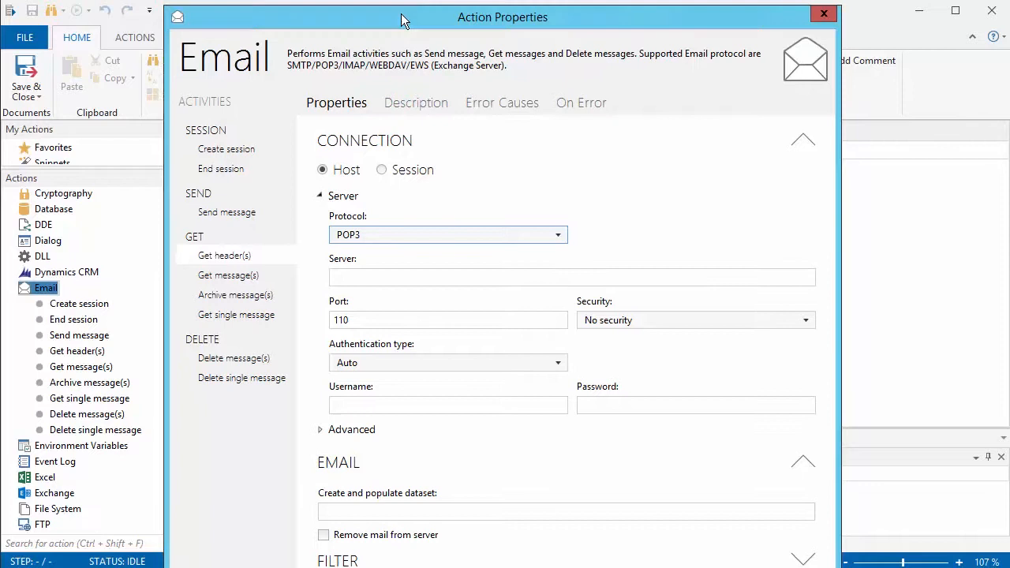
mouse_move(229, 152)
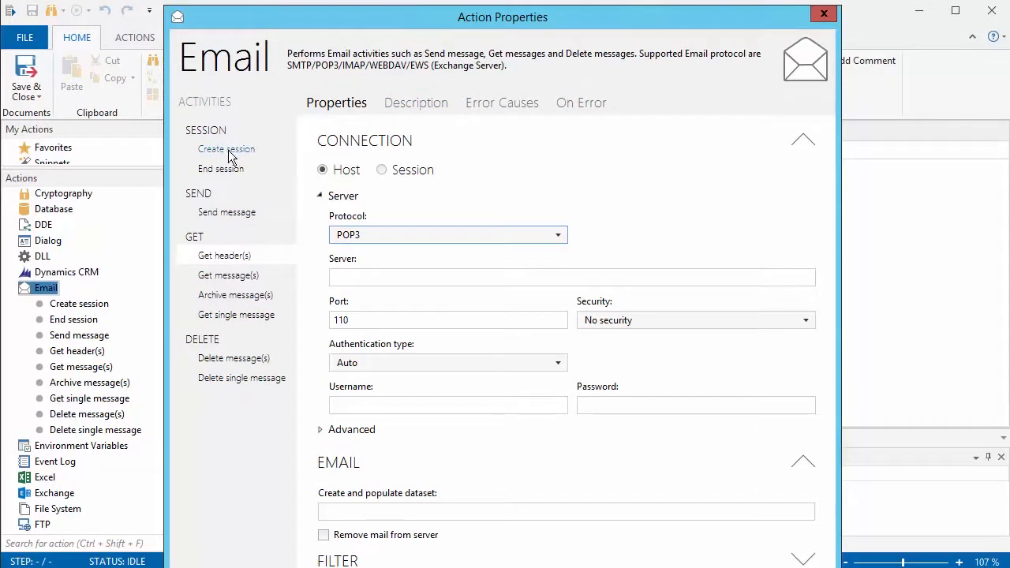
click(227, 149)
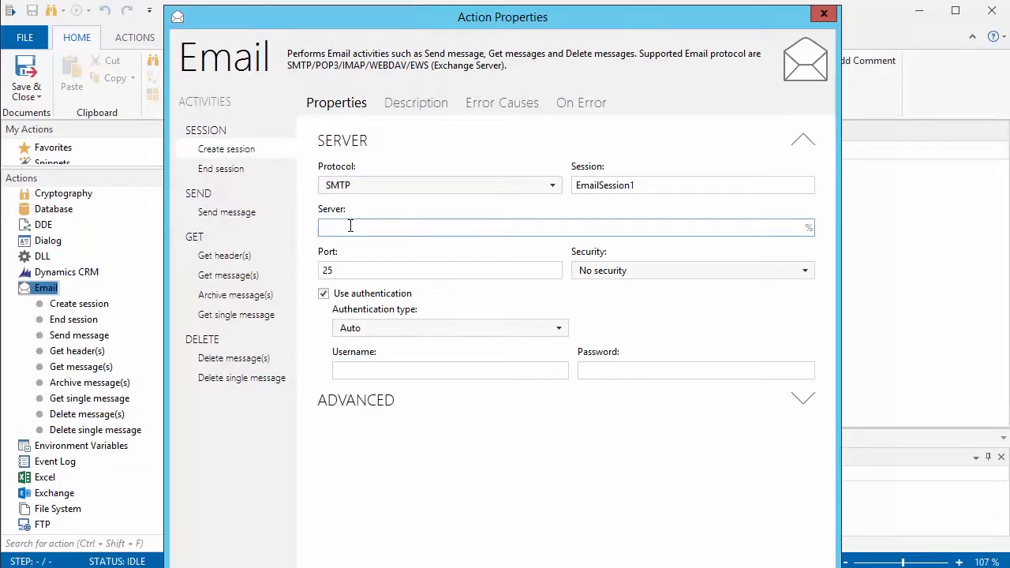
click(355, 400)
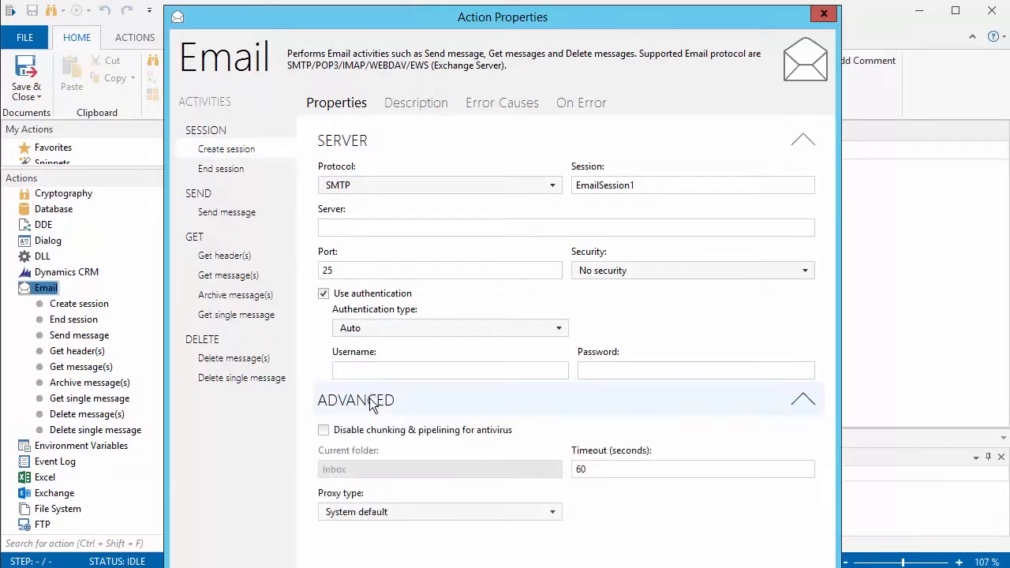
mouse_move(371, 407)
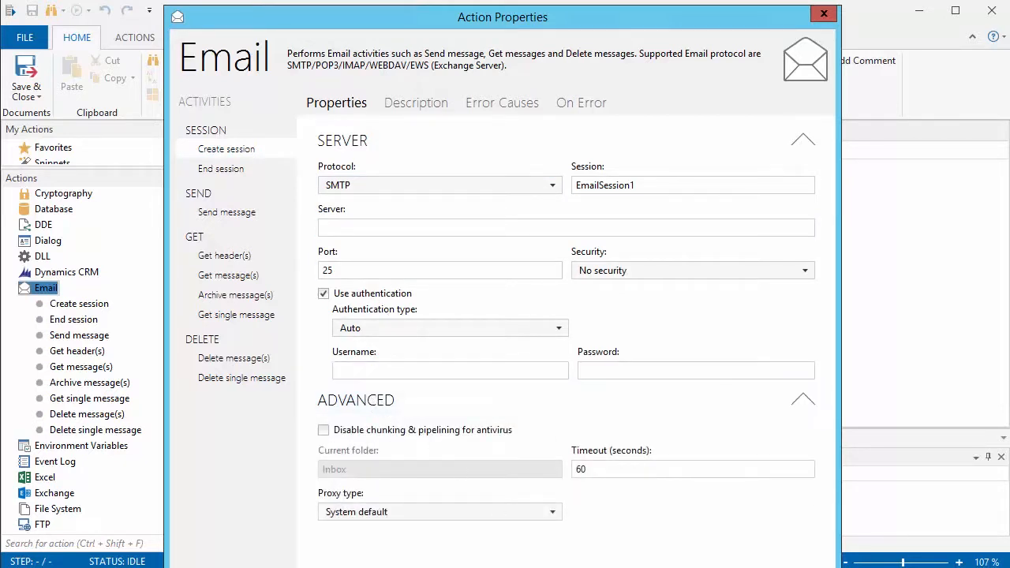
click(821, 10)
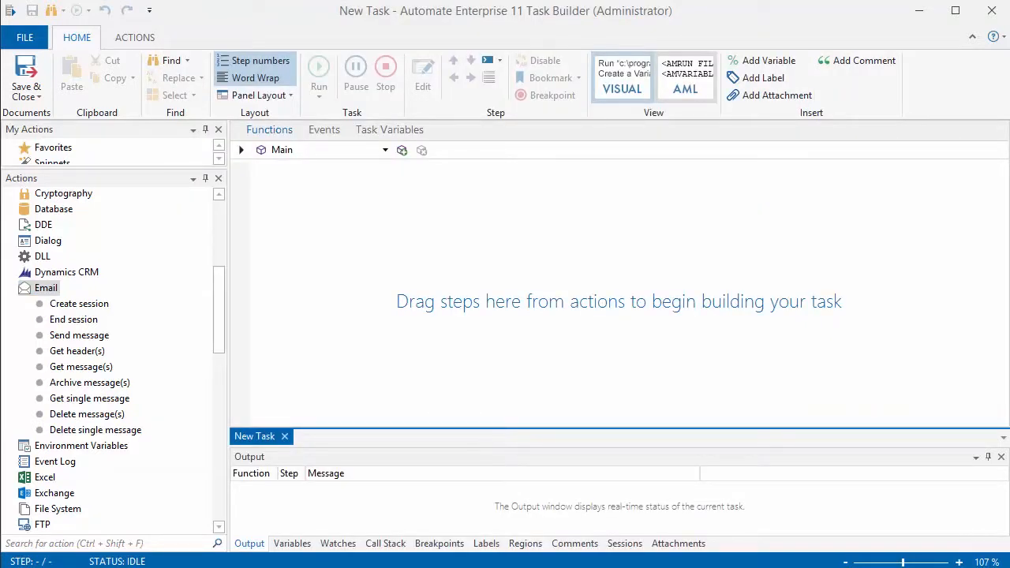
Filter actions by 'email', drag in Email Create session, then close its properties window.
click(95, 544)
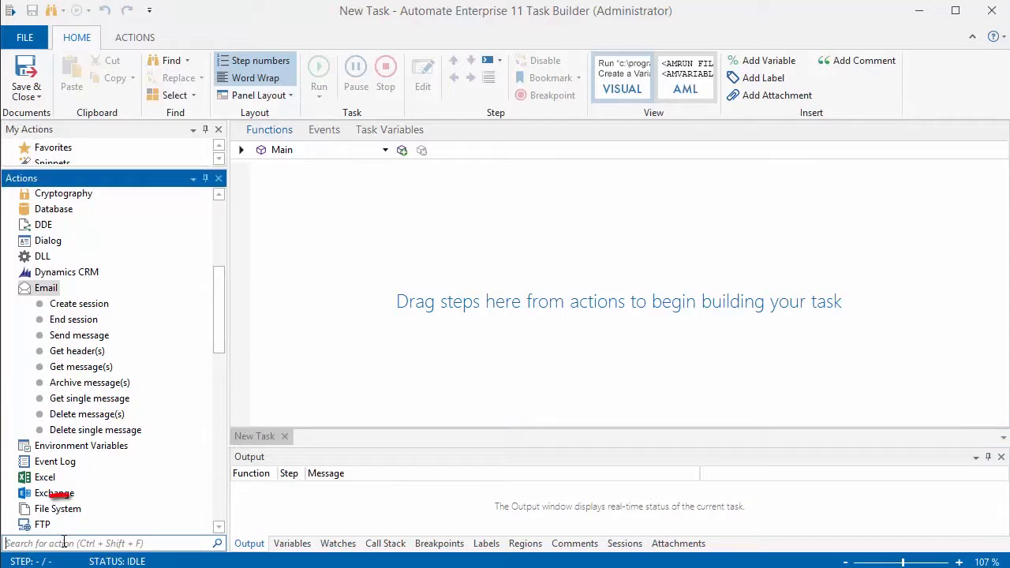
text(email)
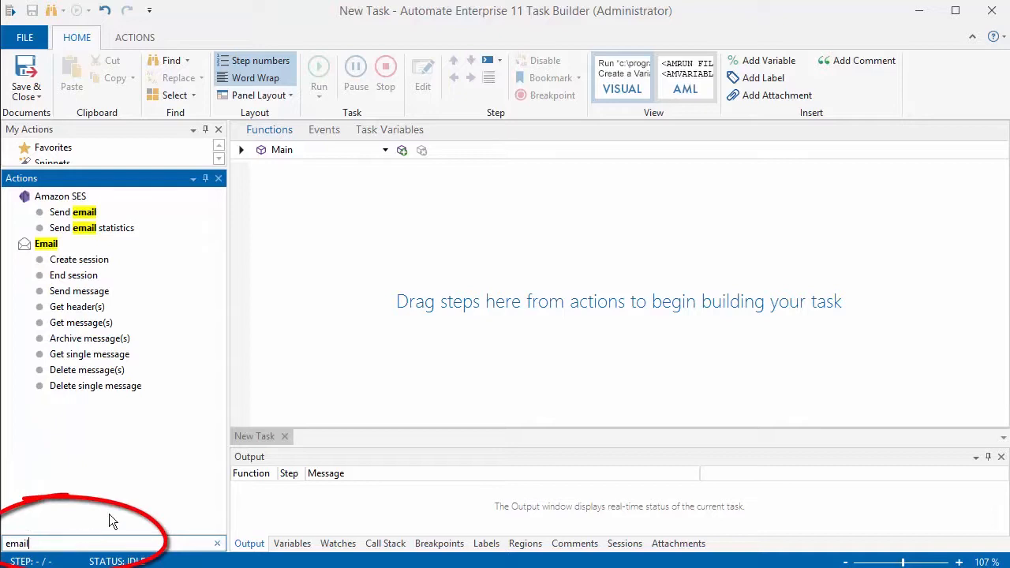
drag(79, 259, 308, 220)
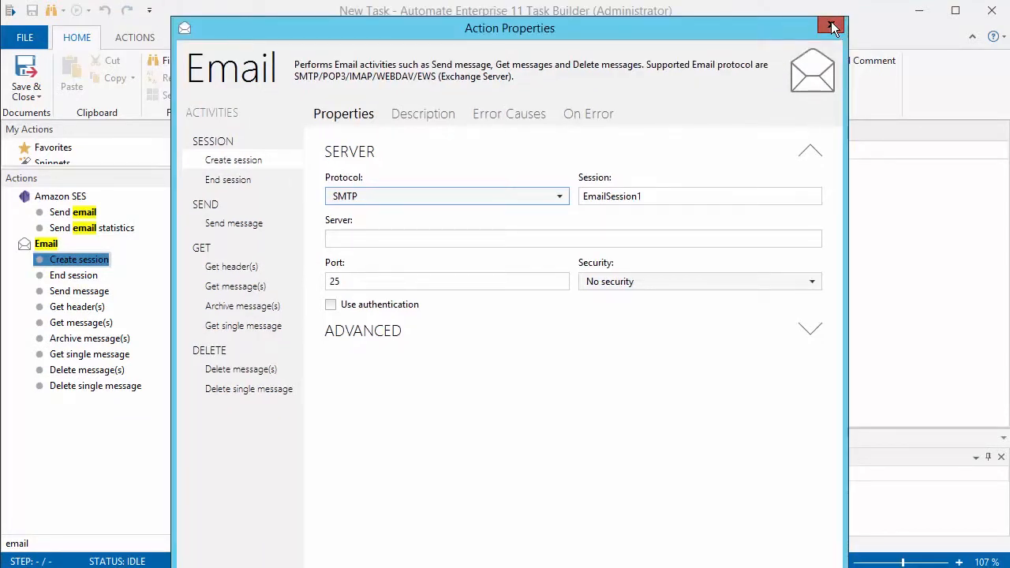
click(832, 26)
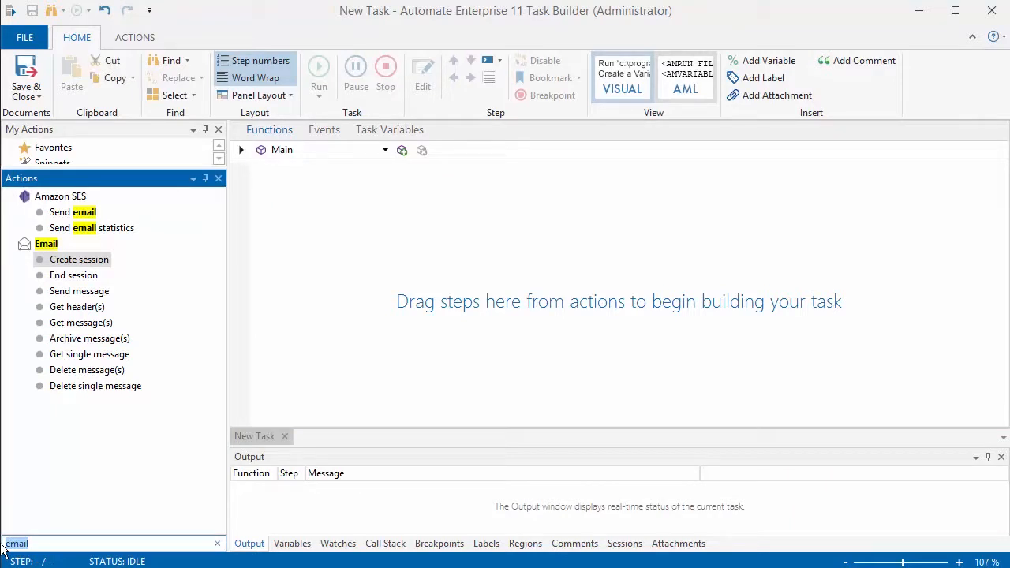
Open the Excel Open/Create workbook action set to Create, then cancel it.
text(excel)
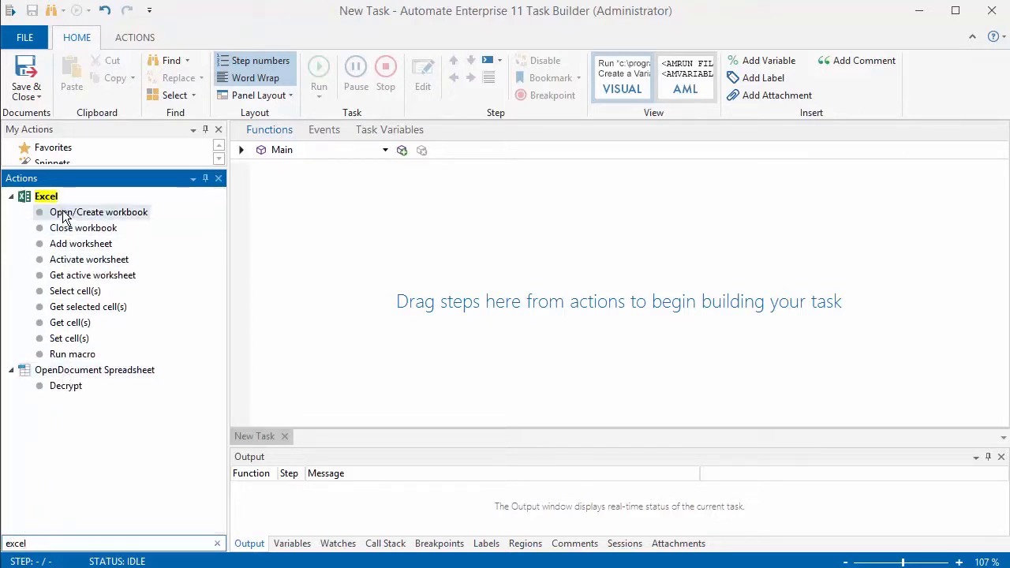
double_click(98, 212)
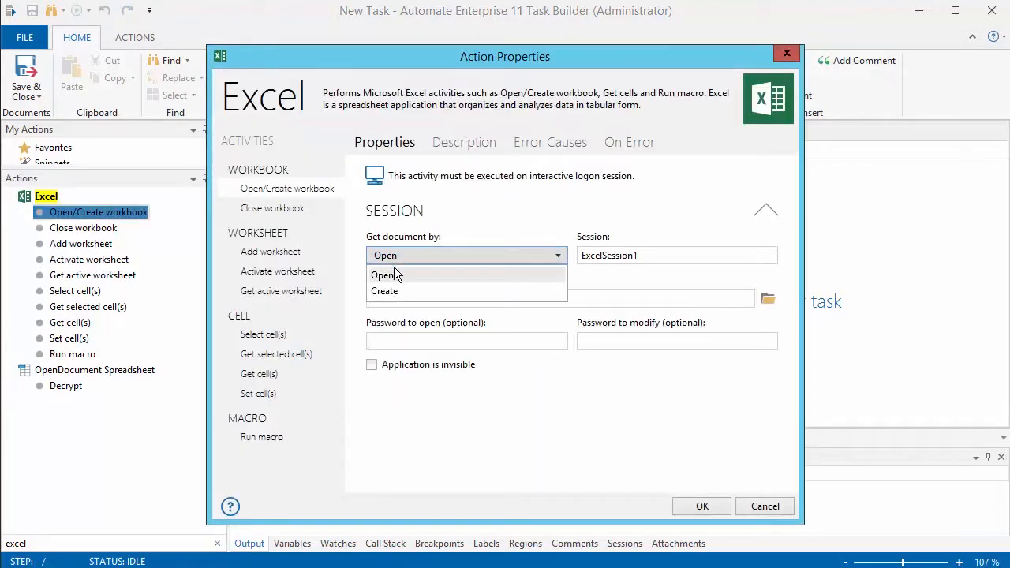
click(384, 291)
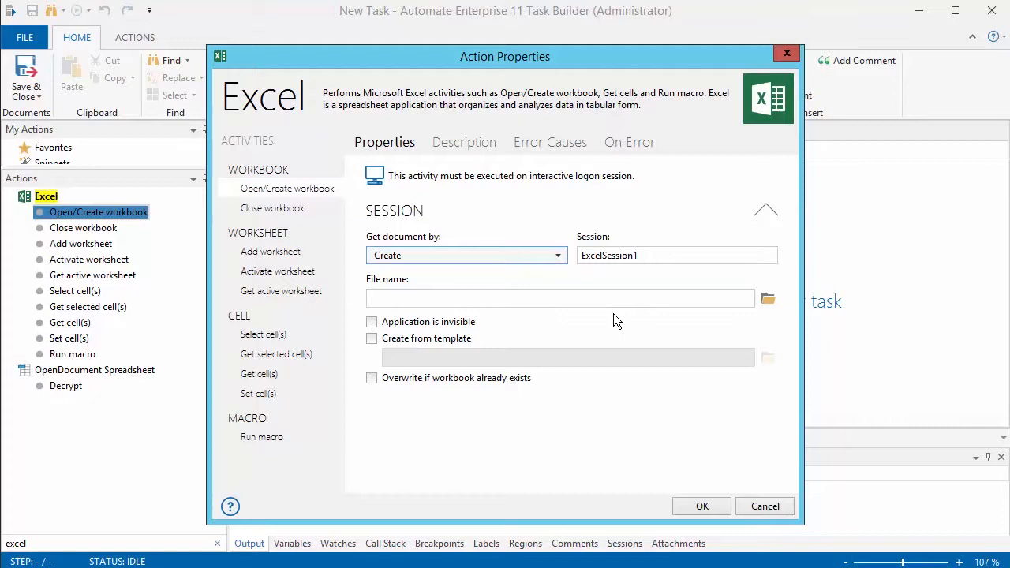
mouse_move(765, 506)
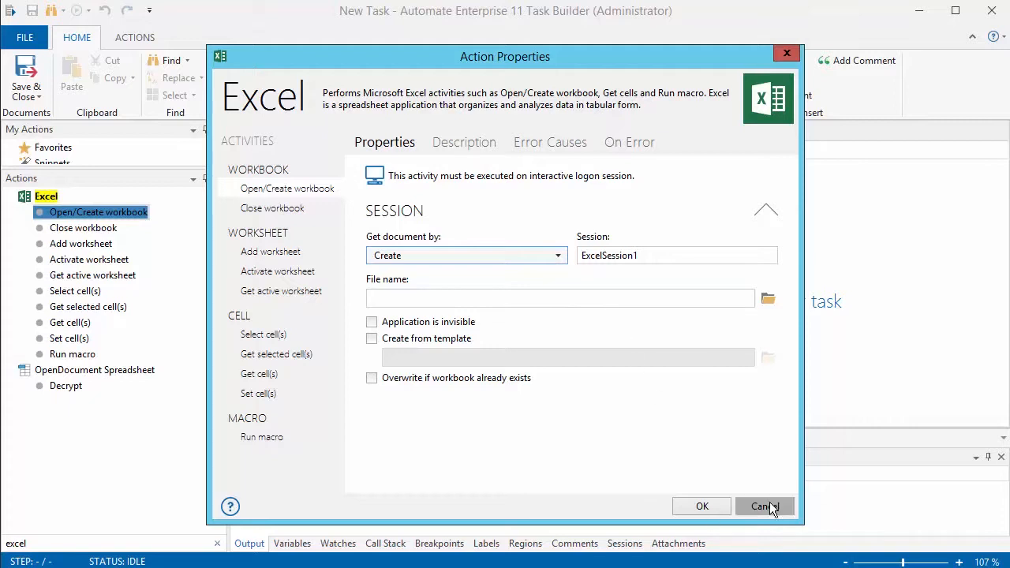
click(765, 506)
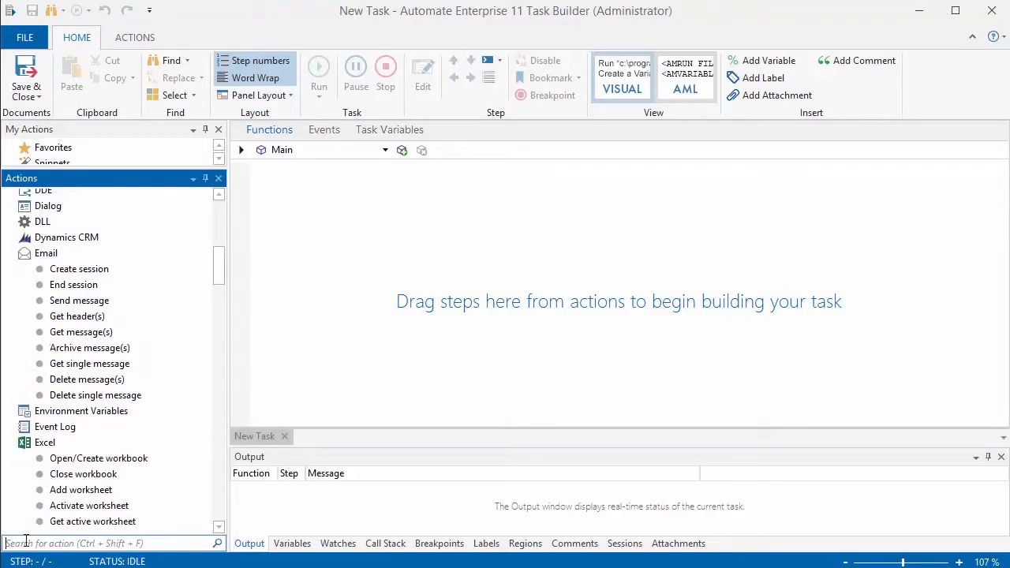
Add a Run step launching notepad.exe that waits for input.
text(run)
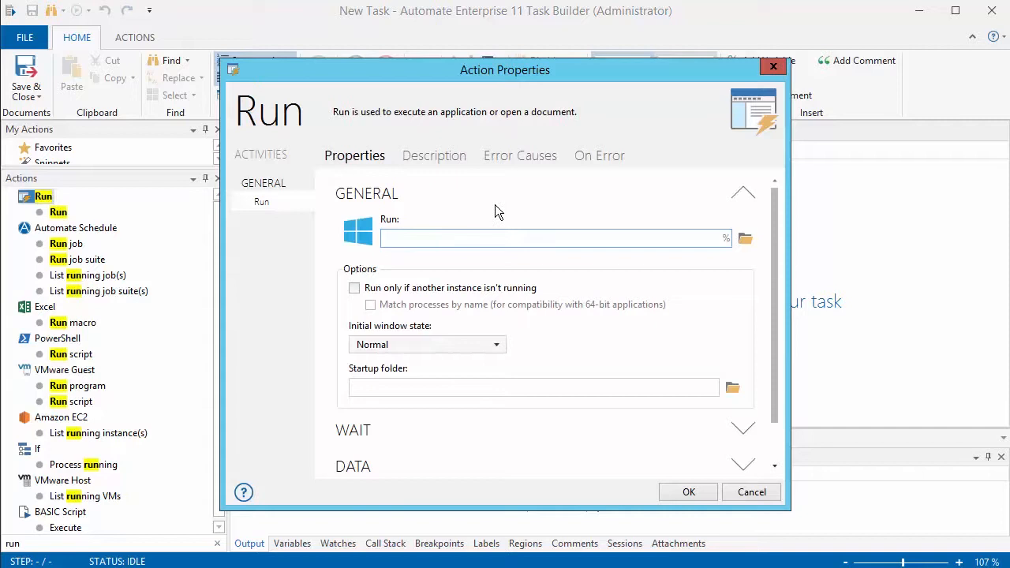
text(notepad.exe)
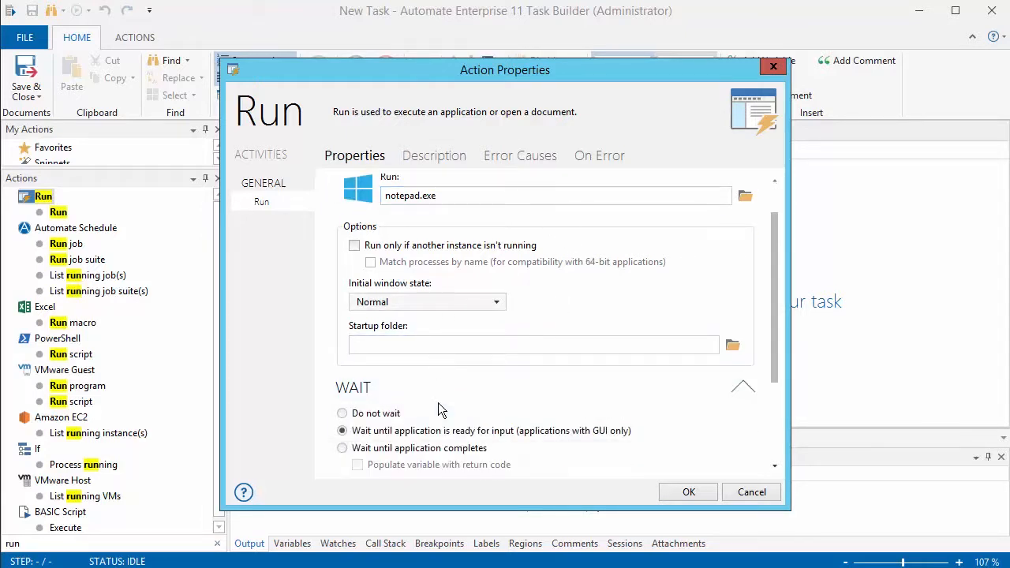
scroll(down, 3)
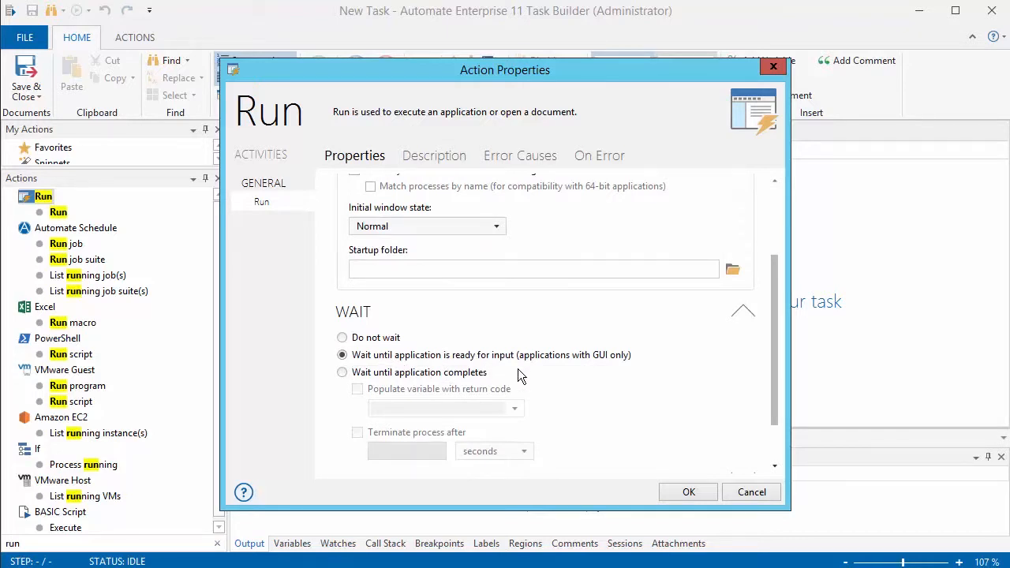
click(689, 492)
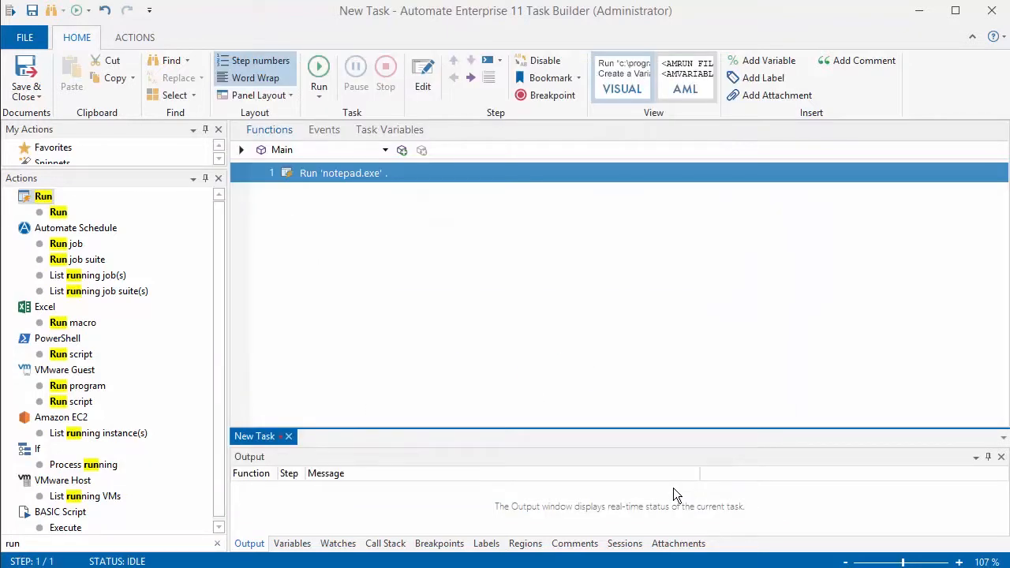
mouse_move(387, 244)
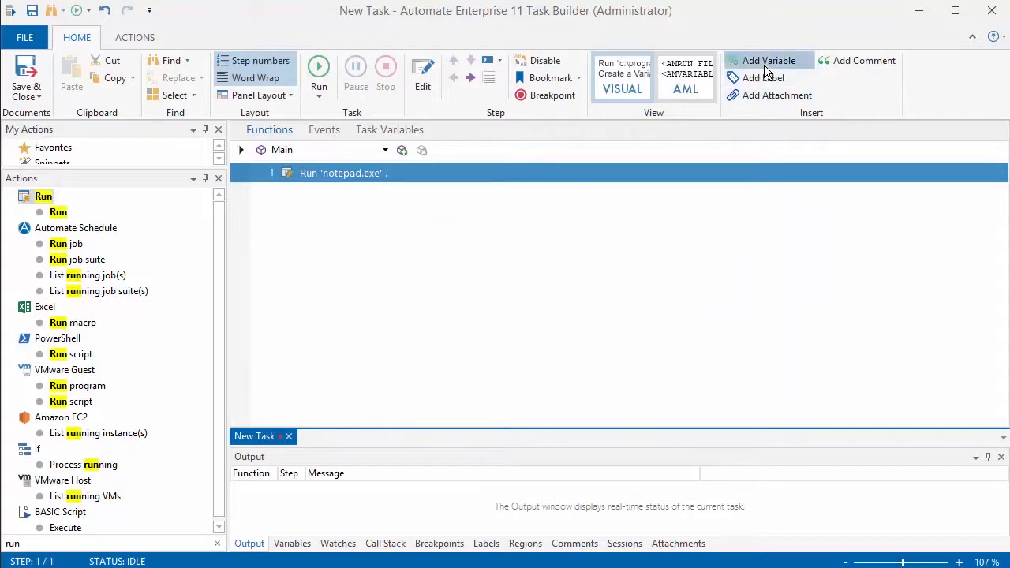
Insert a Create variable step named var_today above the Run notepad.exe step.
click(765, 60)
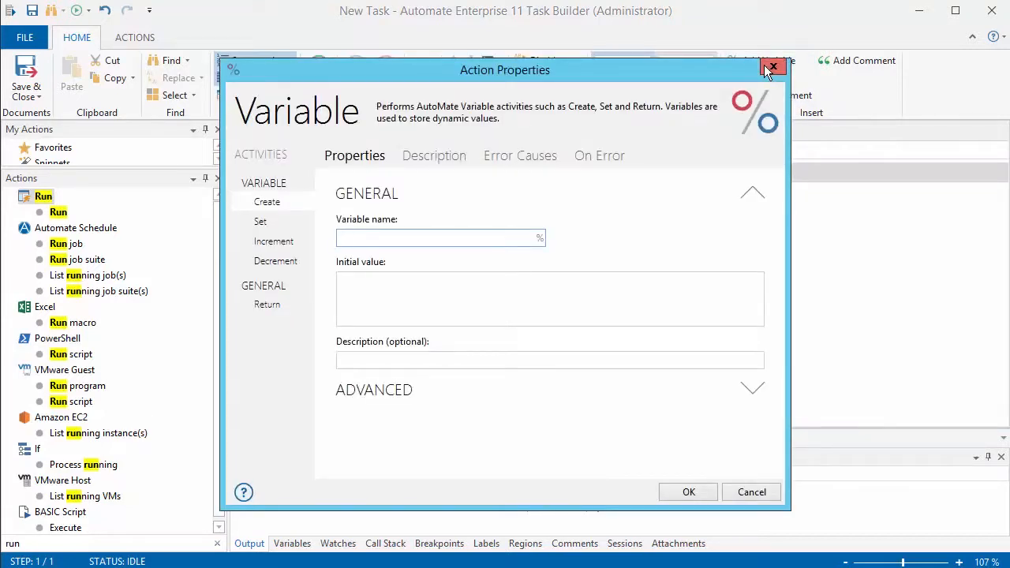
text(var_+)
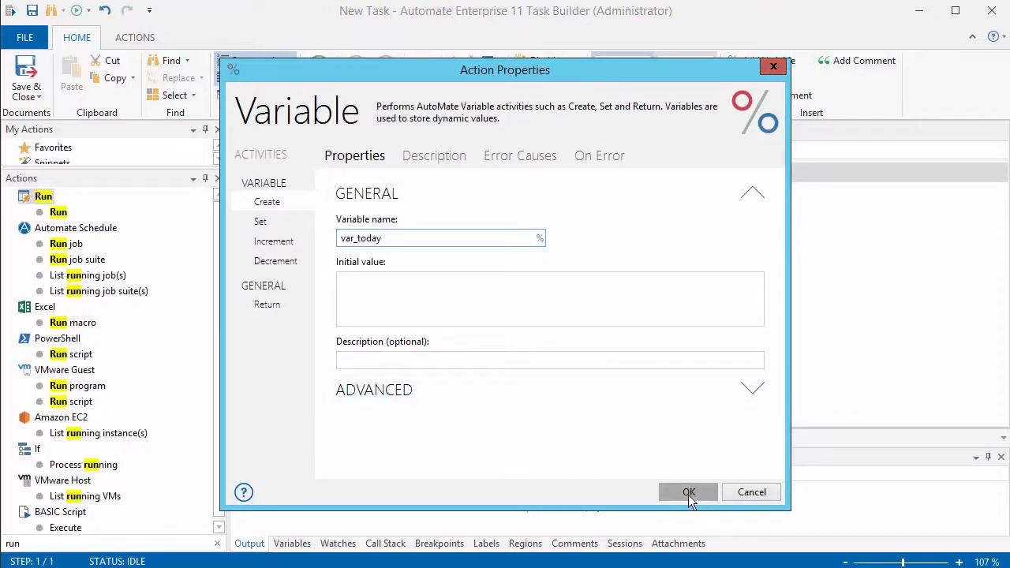
click(689, 491)
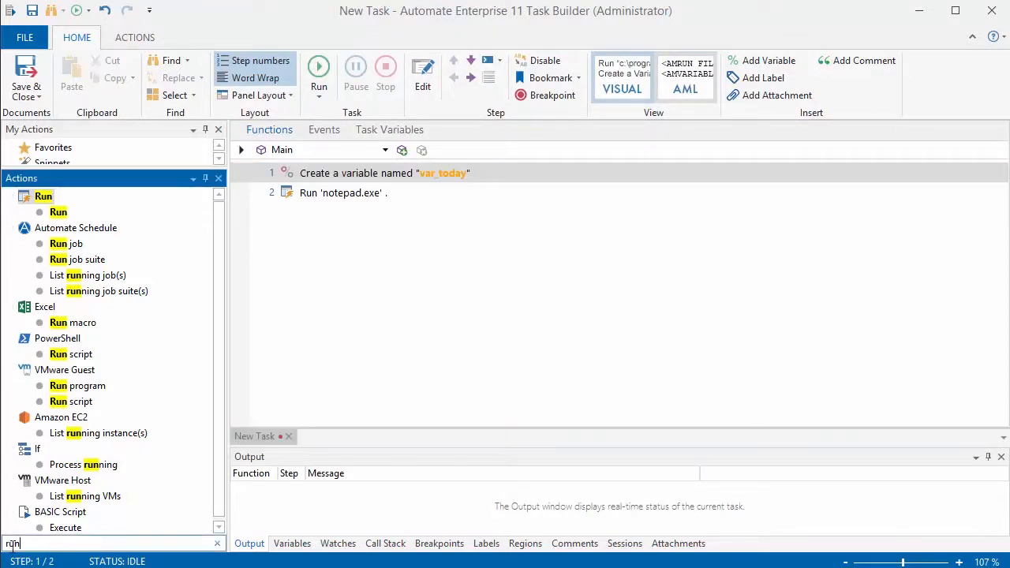
Add a Format date/time step using MM-dd-yy that populates var_today.
text(form)
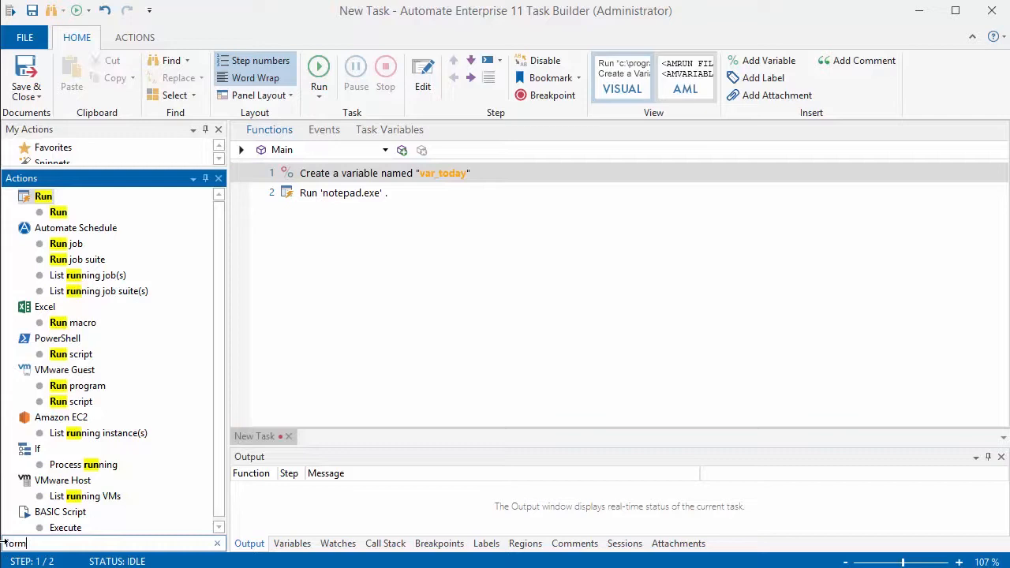
text(format)
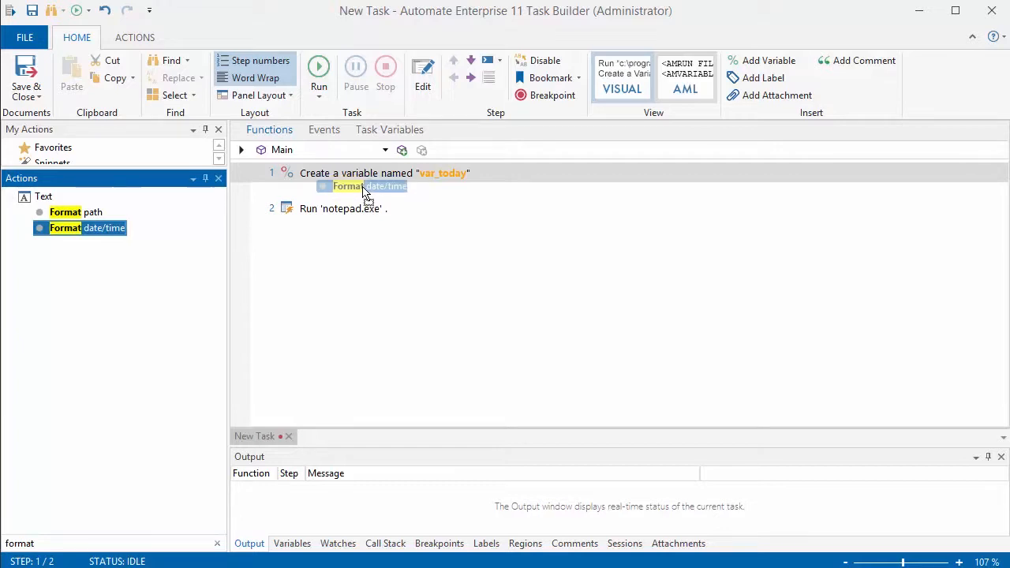
double_click(360, 187)
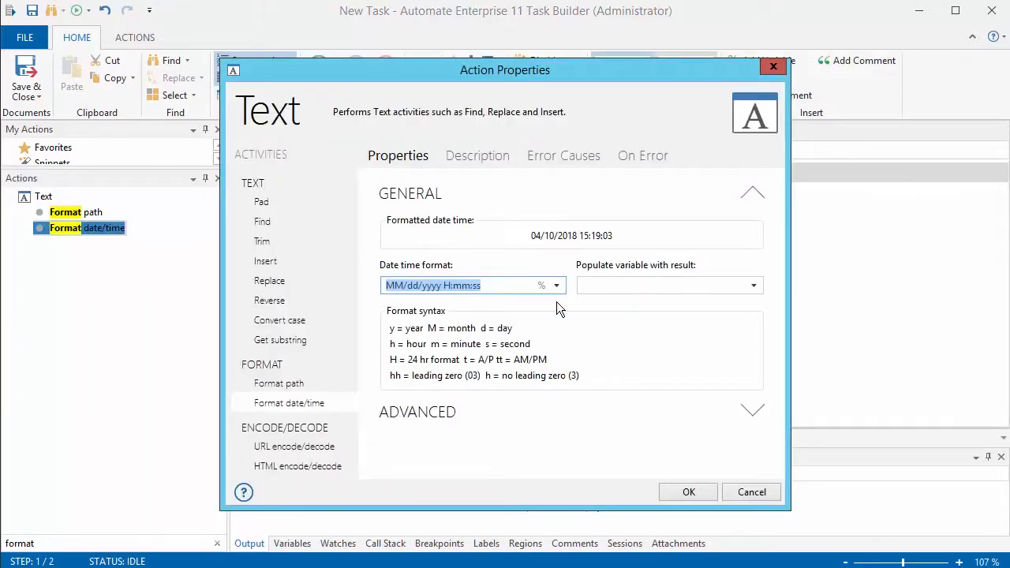
click(556, 286)
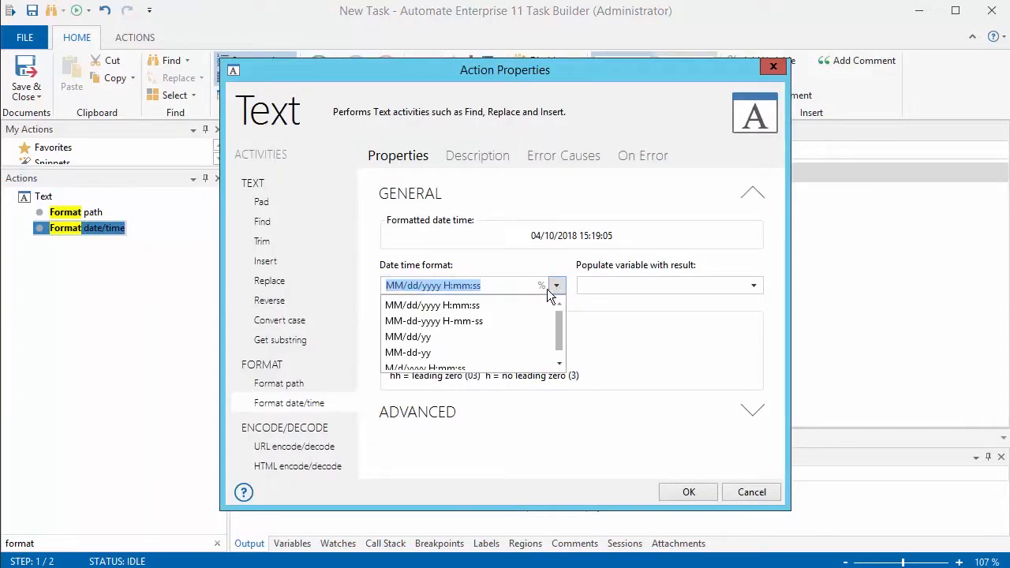
click(408, 352)
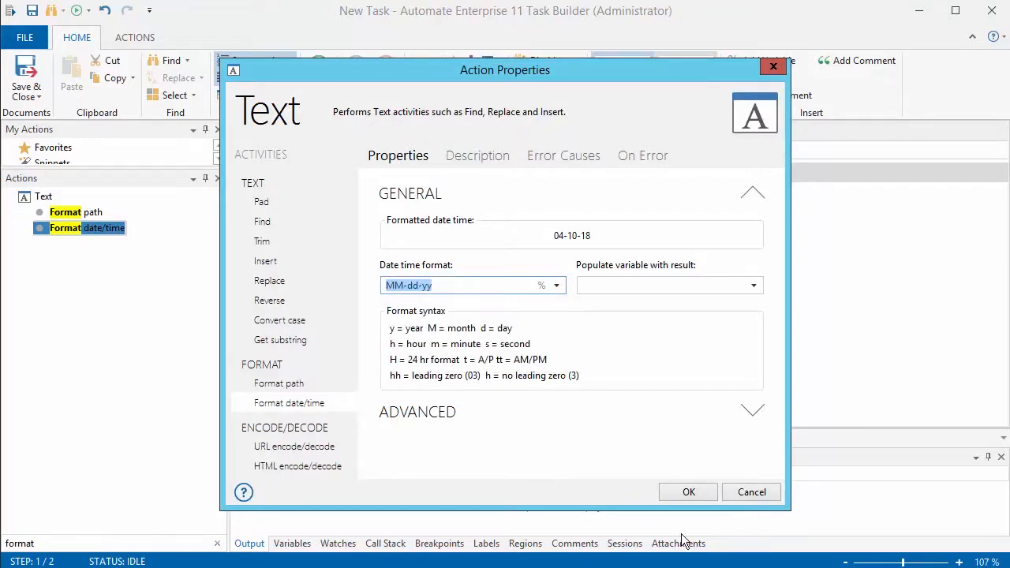
click(687, 492)
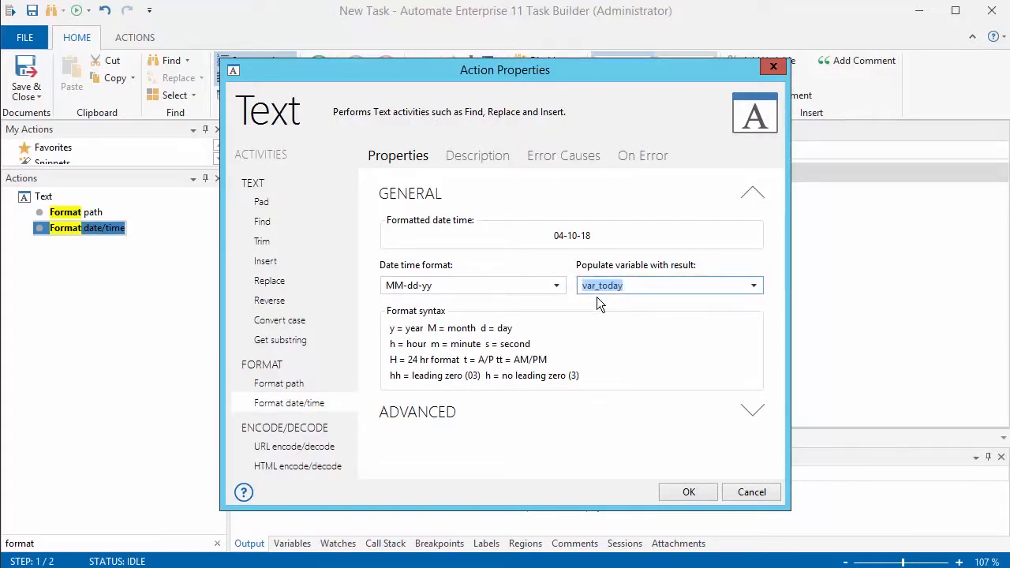
click(689, 491)
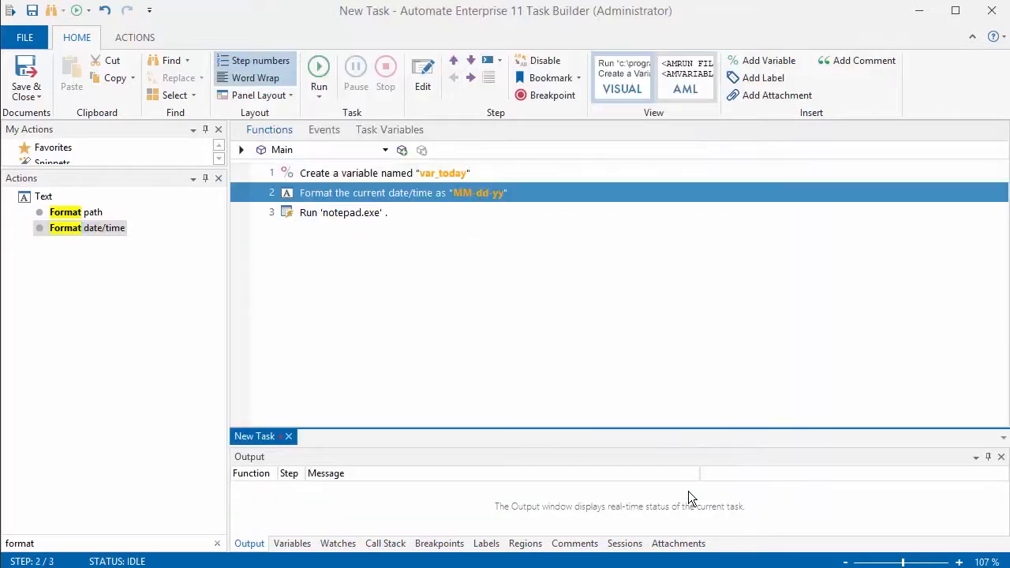
mouse_move(535, 433)
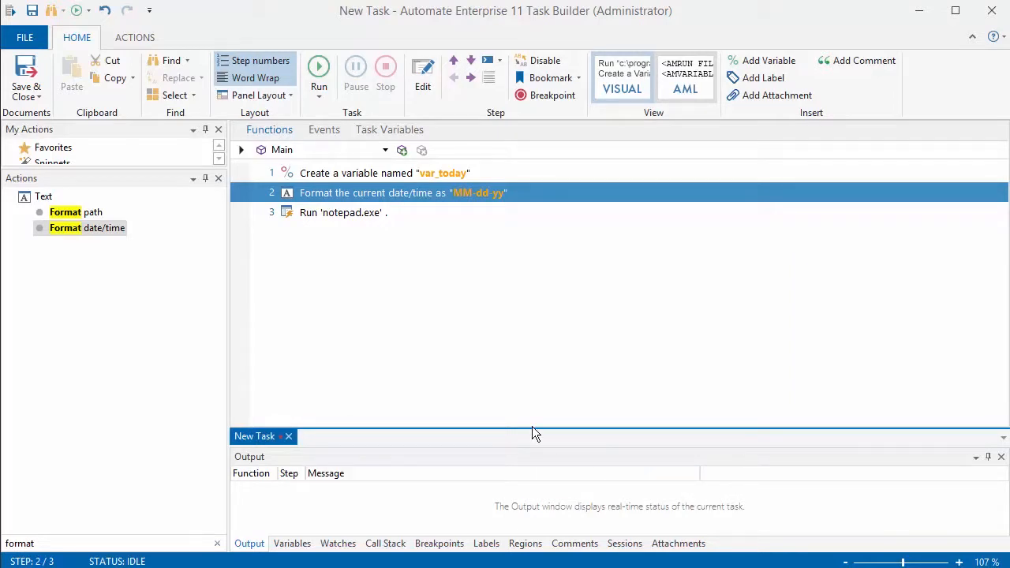
mouse_move(451, 343)
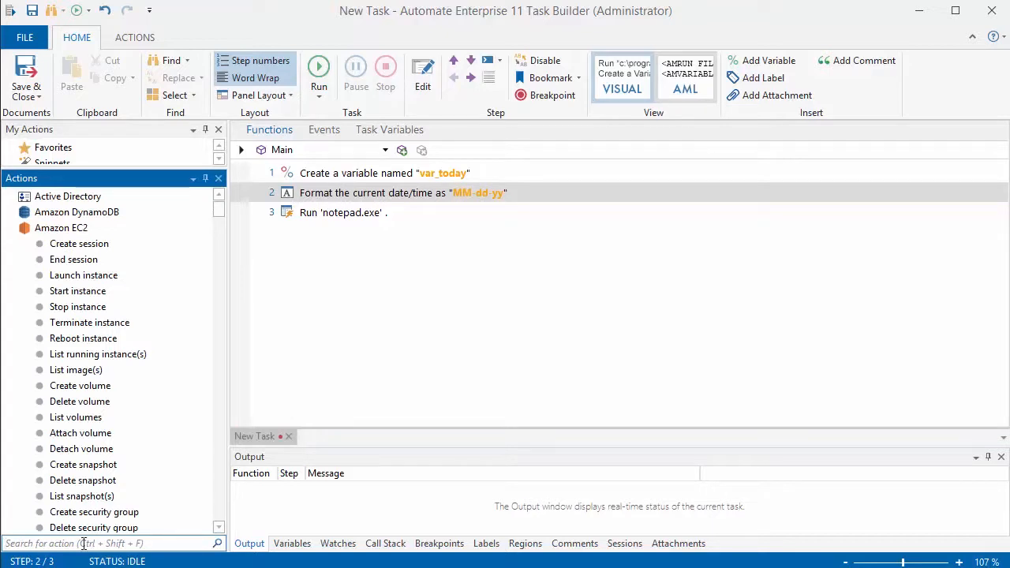
Add a Send keystrokes step and type the 'This is a… Today's date' message.
text(input)
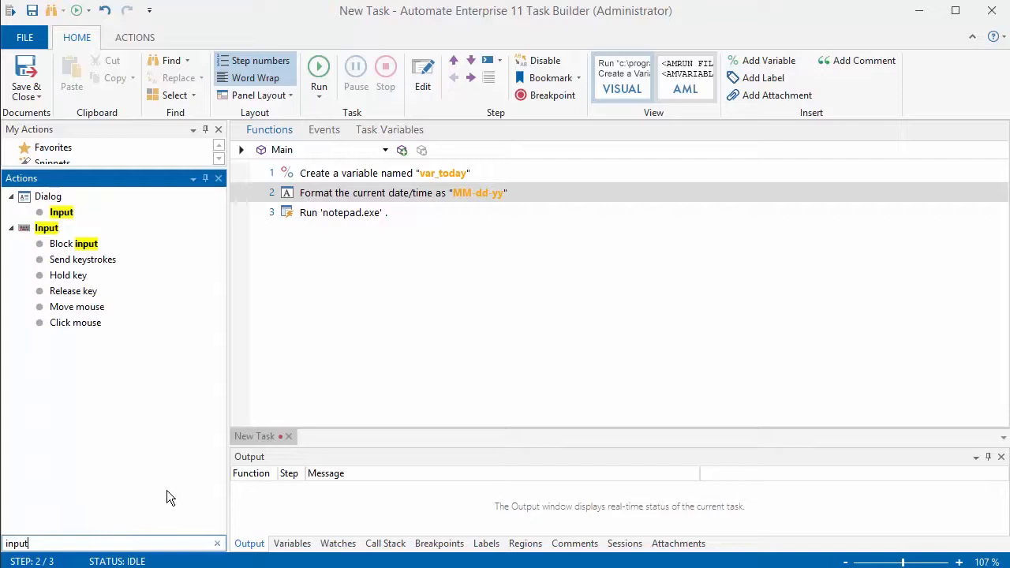
click(83, 259)
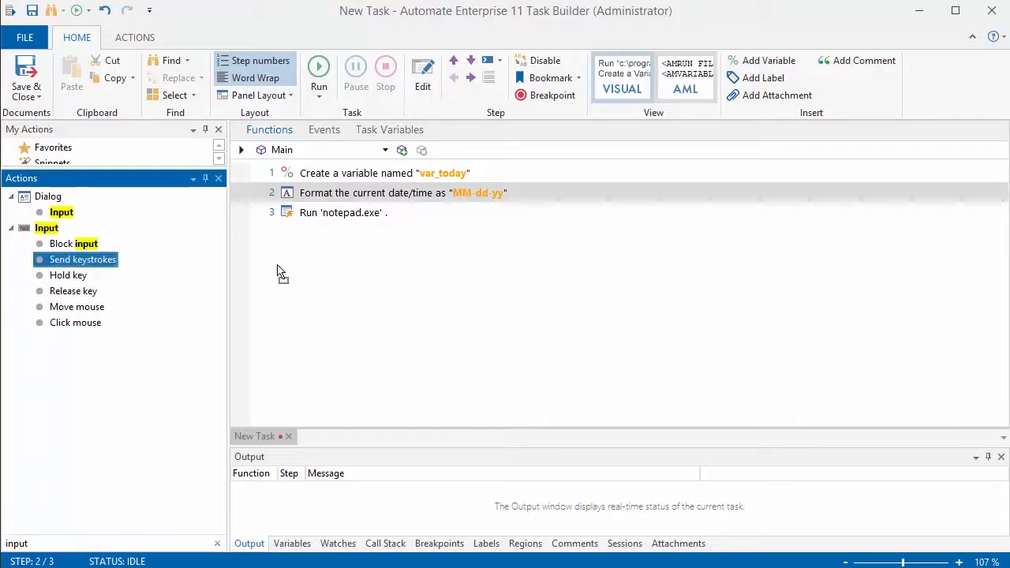
double_click(82, 259)
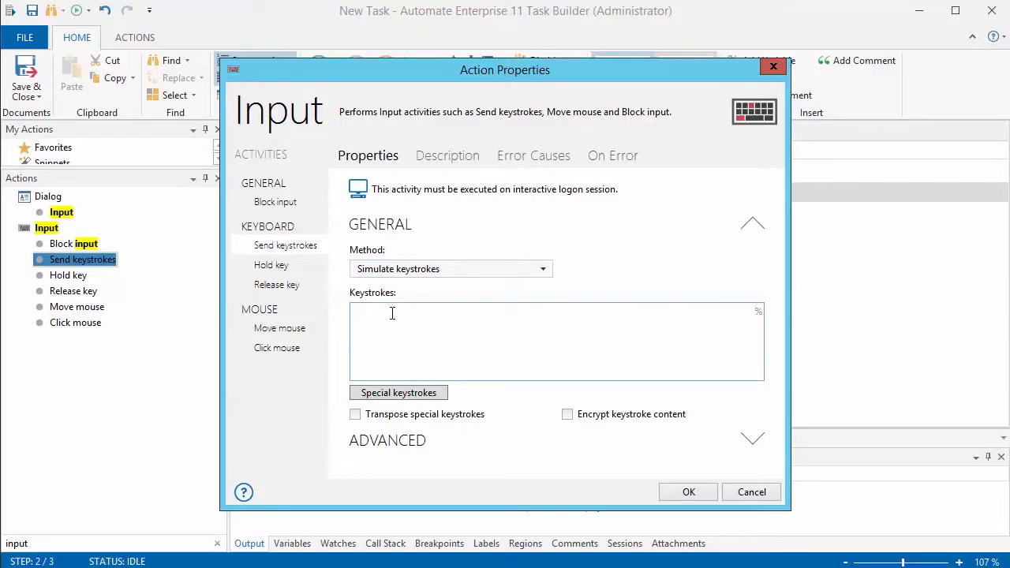
text(This is a message in notepad.)
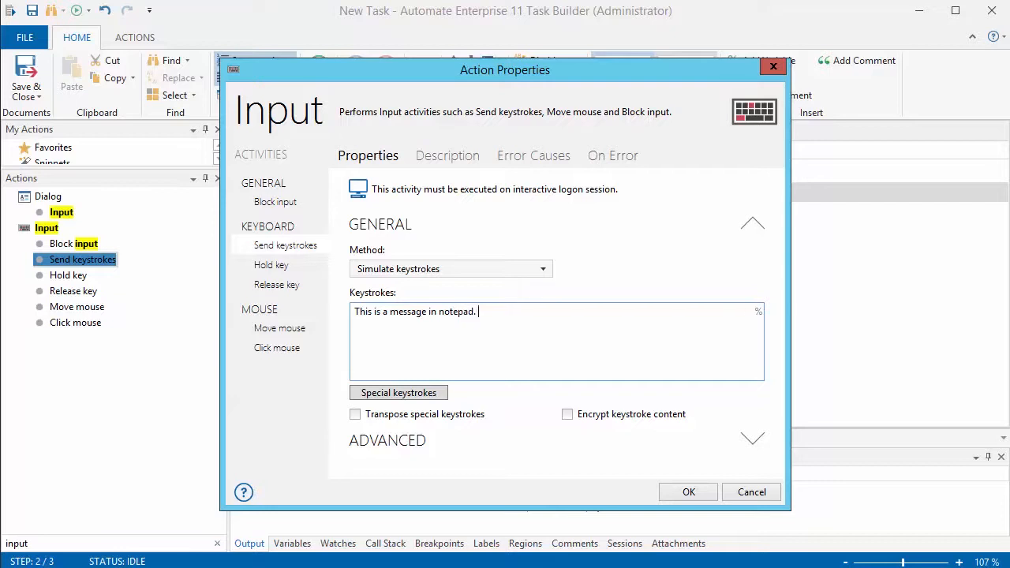
text(Today's date is)
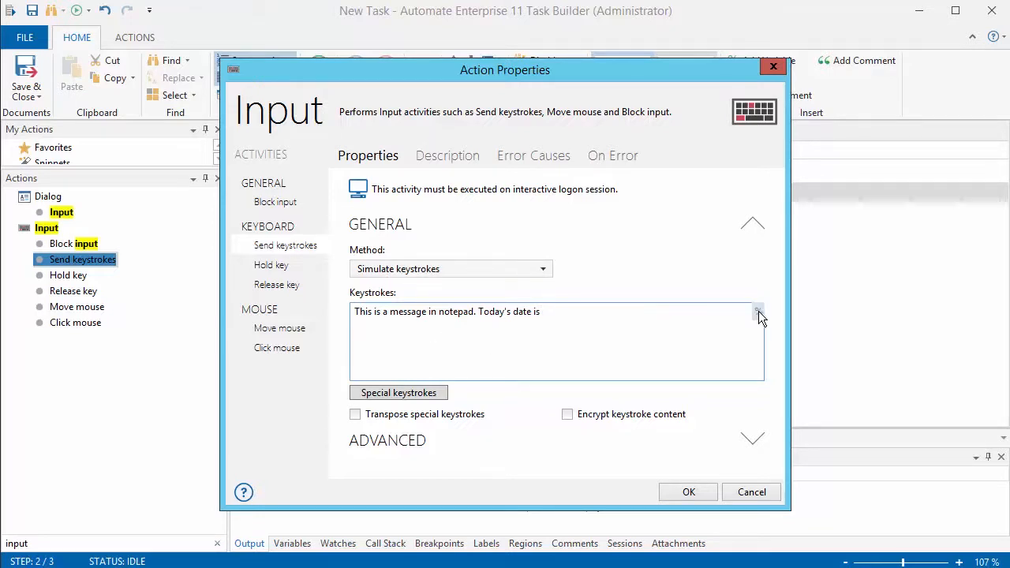
Append %var_today% and {ENTER} to the message, confirm the step, then run the task.
click(758, 309)
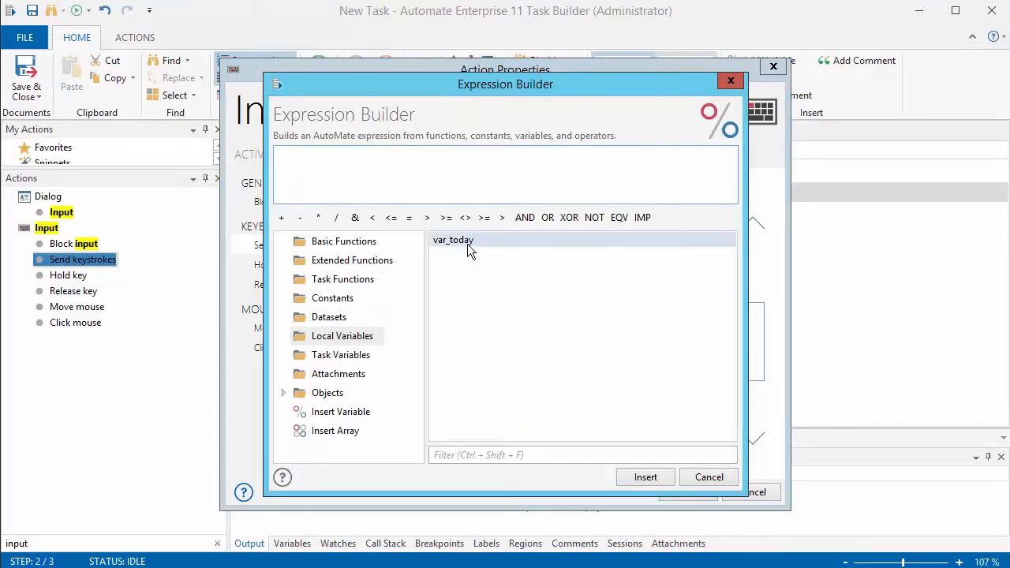
click(645, 477)
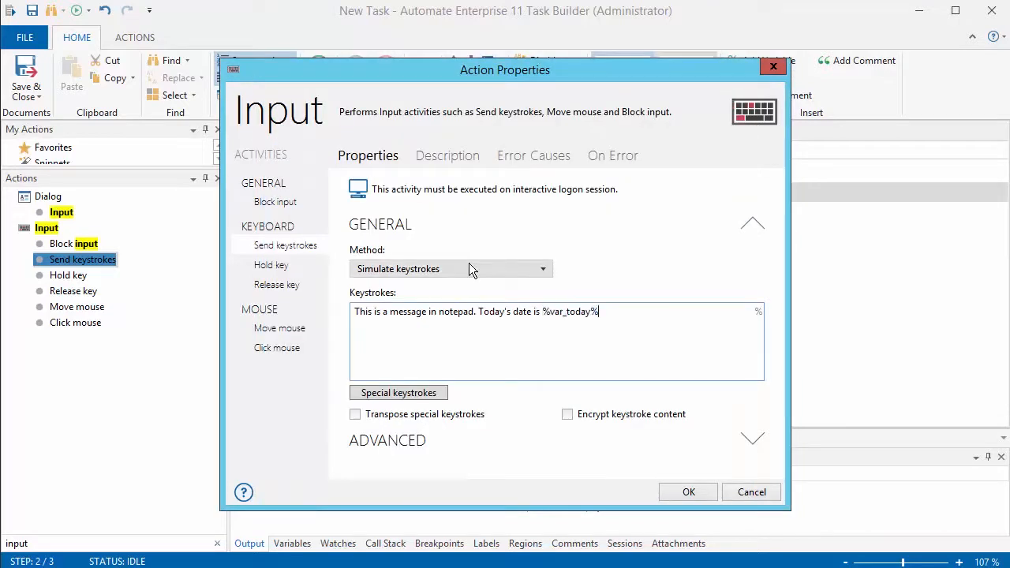
mouse_move(467, 284)
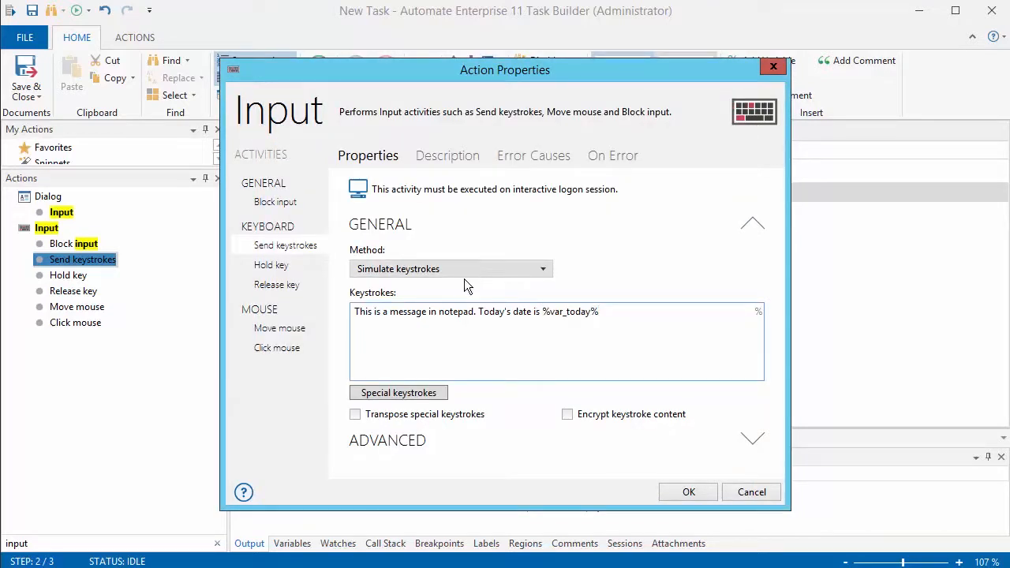
click(399, 392)
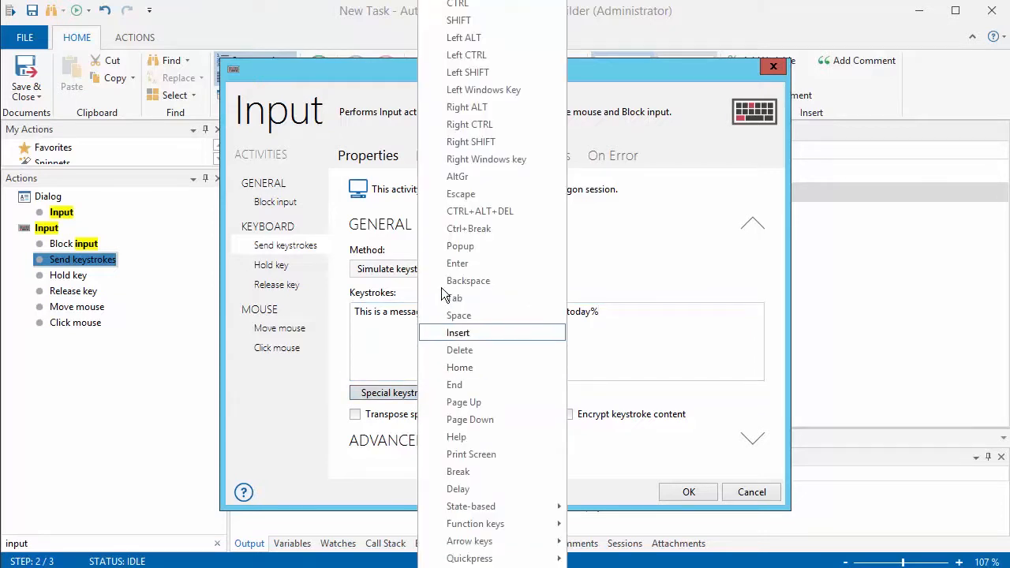
click(458, 263)
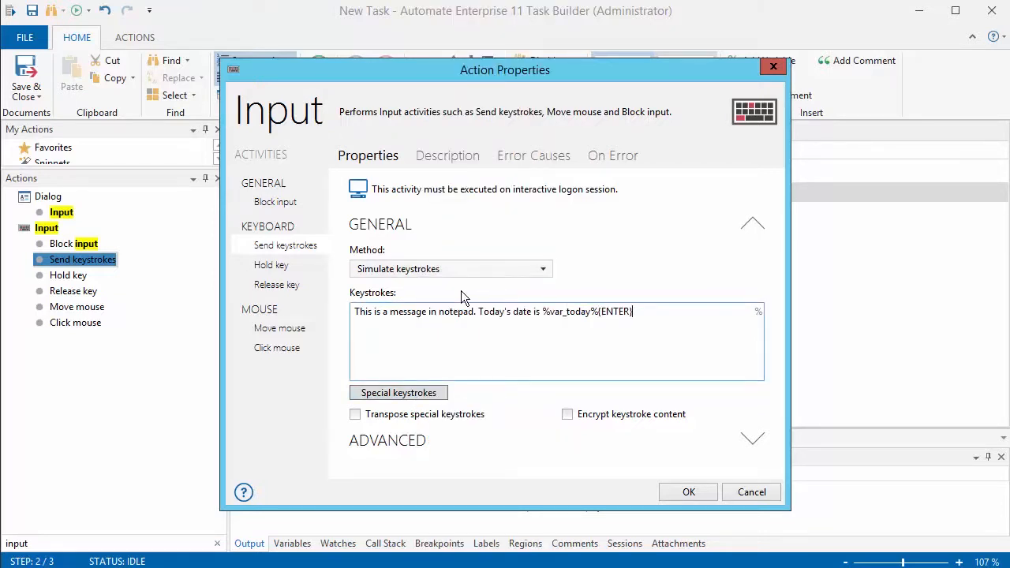
click(689, 492)
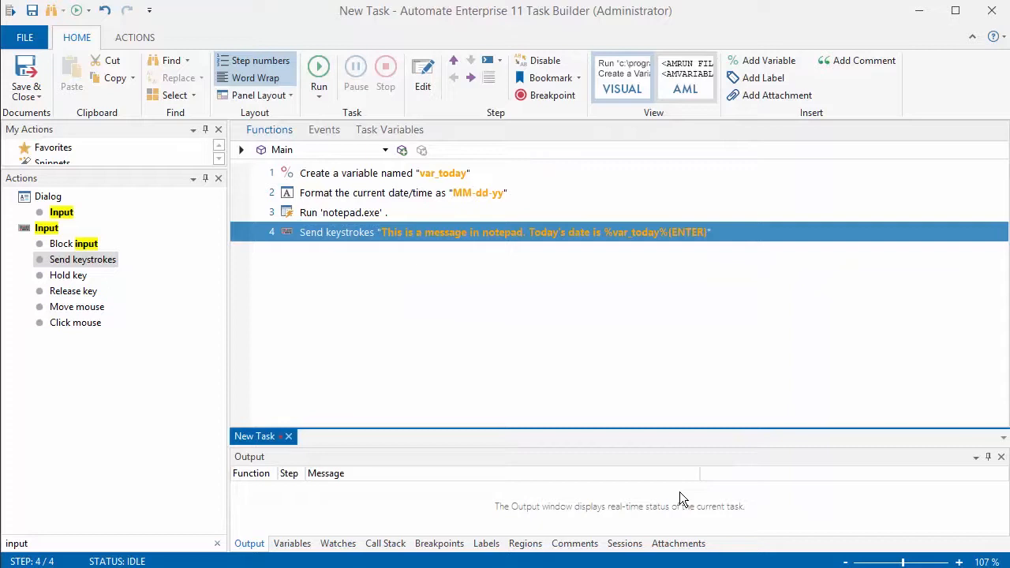
click(318, 68)
text(wait)
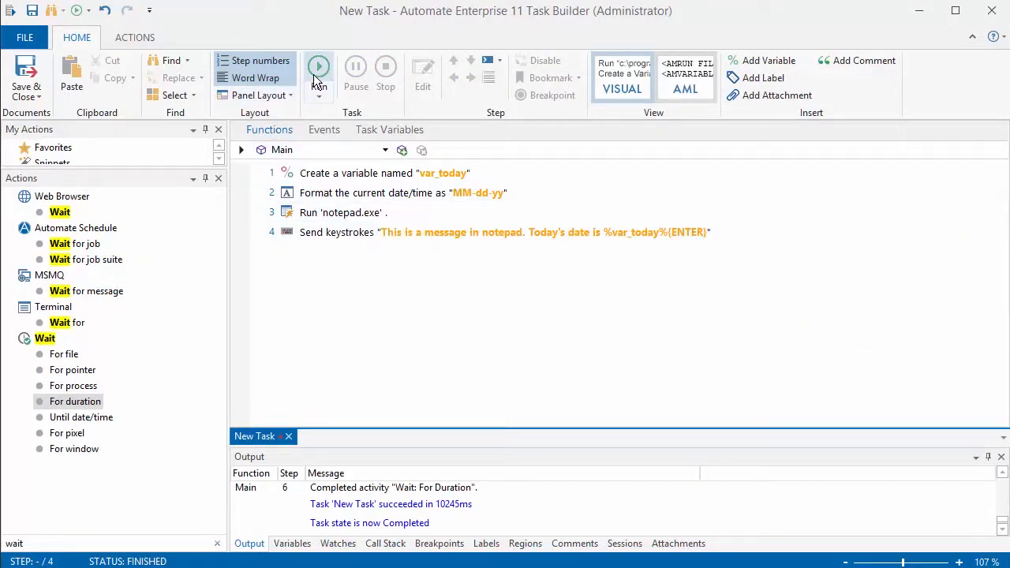
Run the task, see the 04-10-18 message in Notepad, and close it unsaved.
click(318, 66)
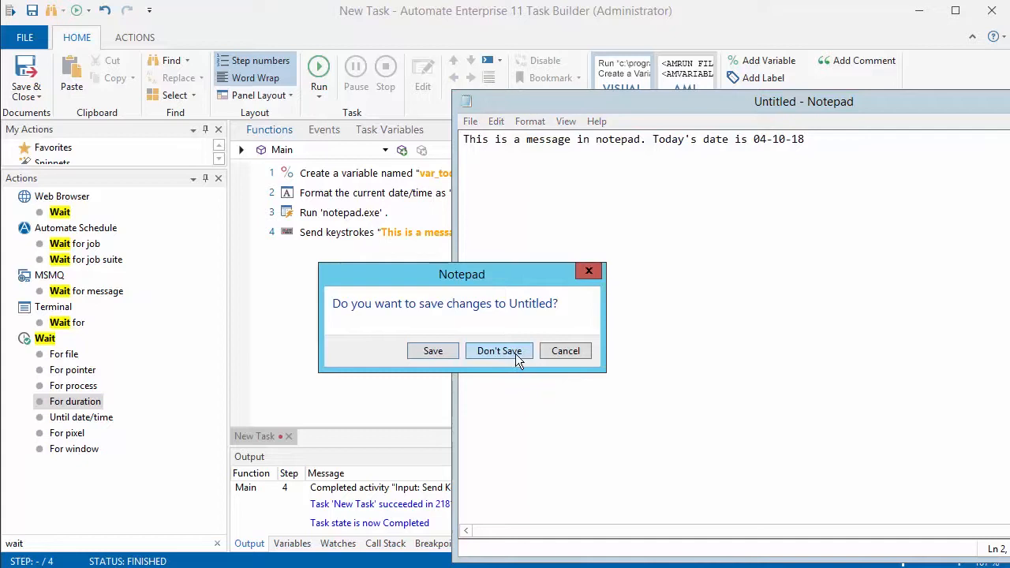
click(499, 350)
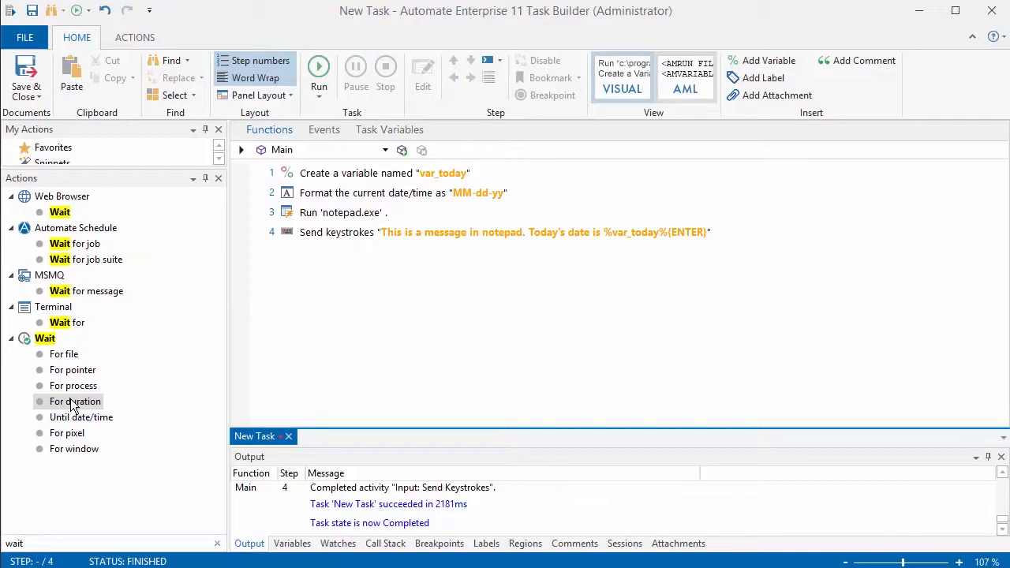
Add Wait steps of 4 seconds after launching Notepad and 3 seconds at the end.
drag(74, 401, 359, 233)
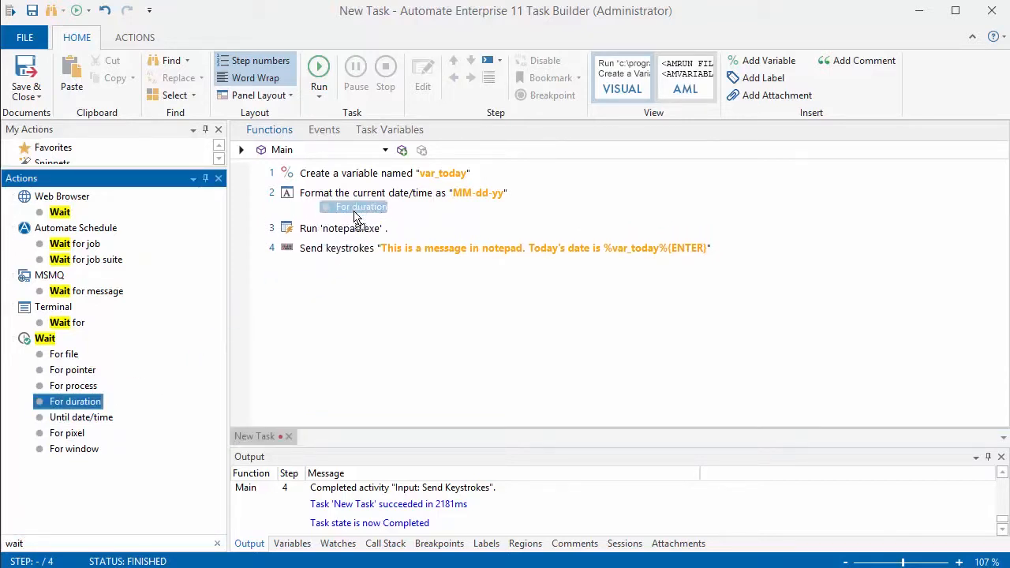
double_click(354, 207)
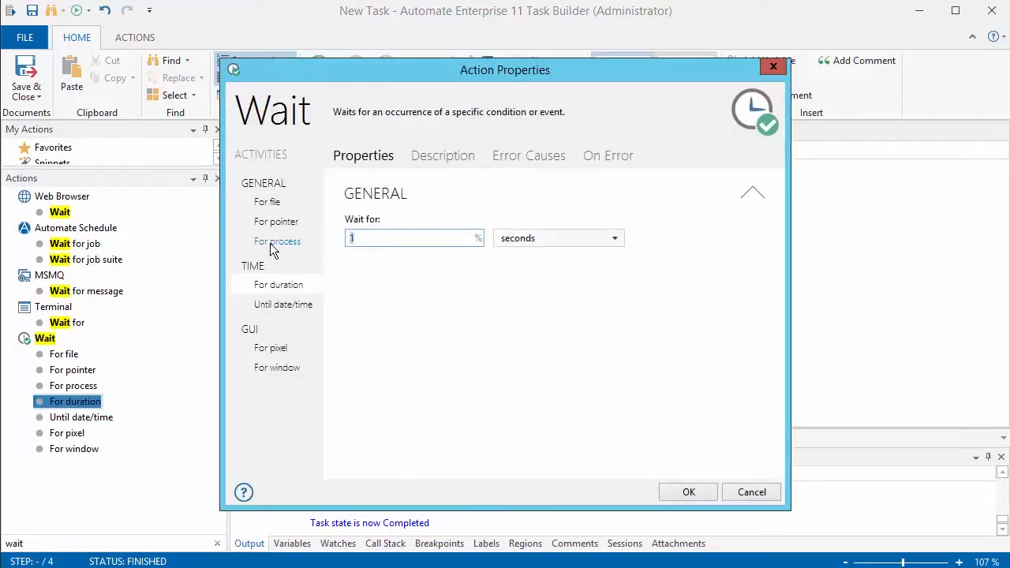
click(751, 491)
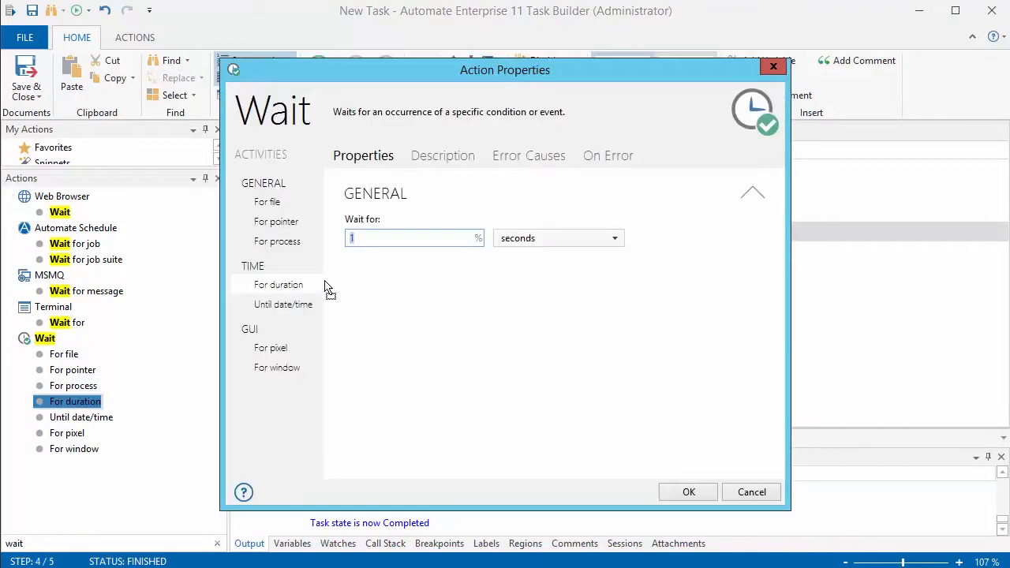
text(3)
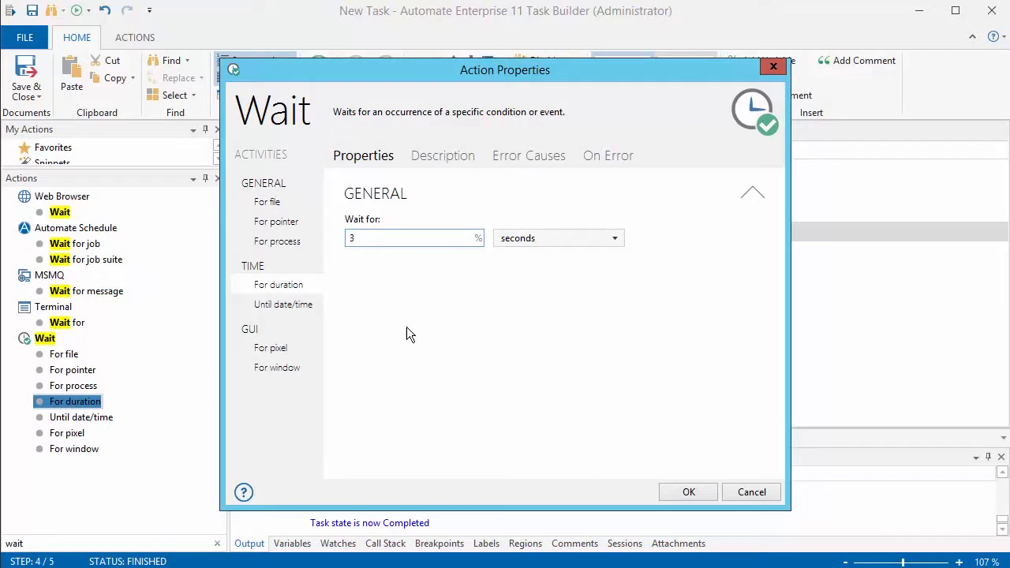
click(689, 491)
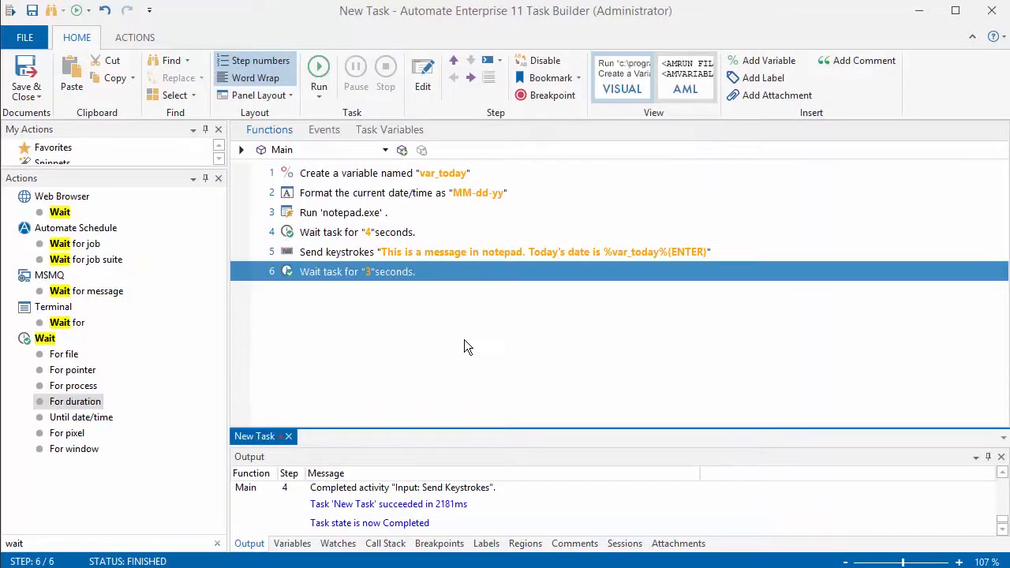
mouse_move(853, 65)
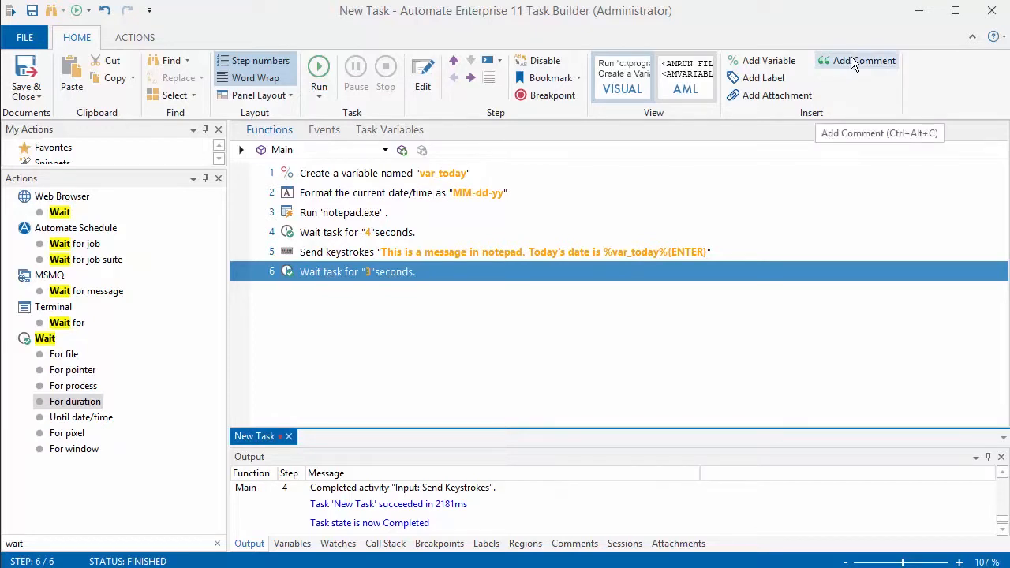
Add the comment 'This task opens Notepad and writes text to the file.' as step 1.
click(863, 61)
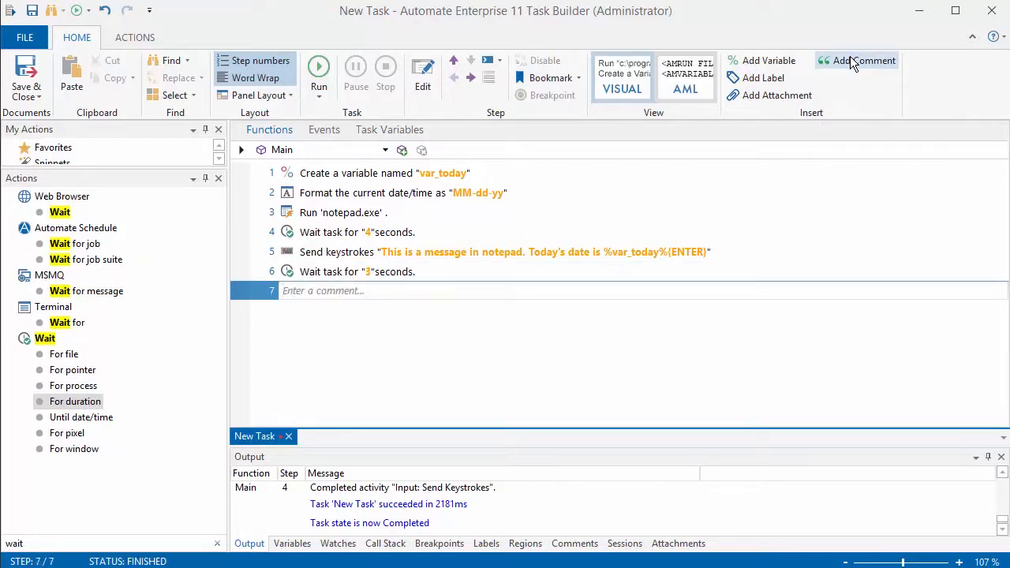
text(This task opens Notepad and writes tex)
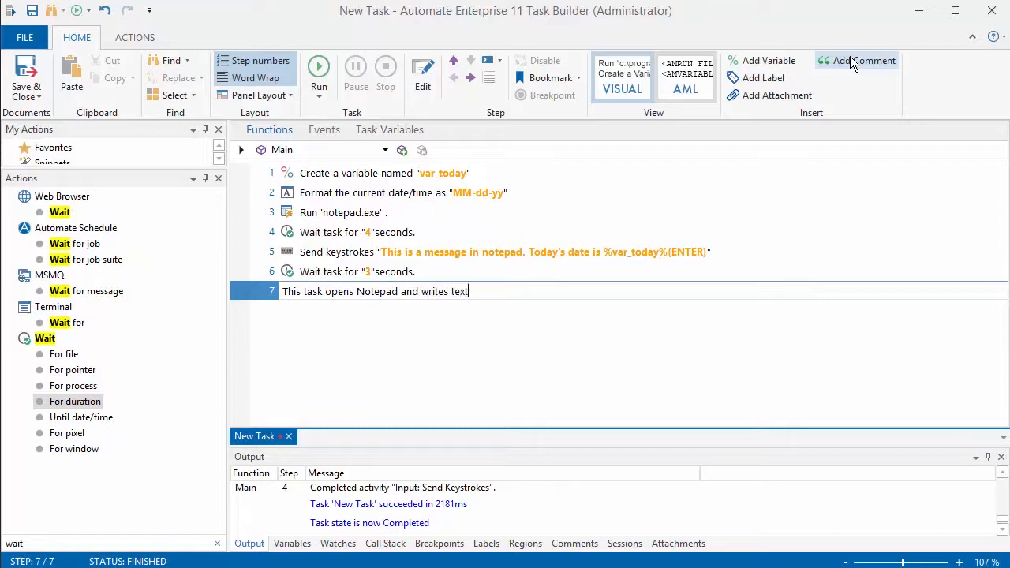
text(to the file.)
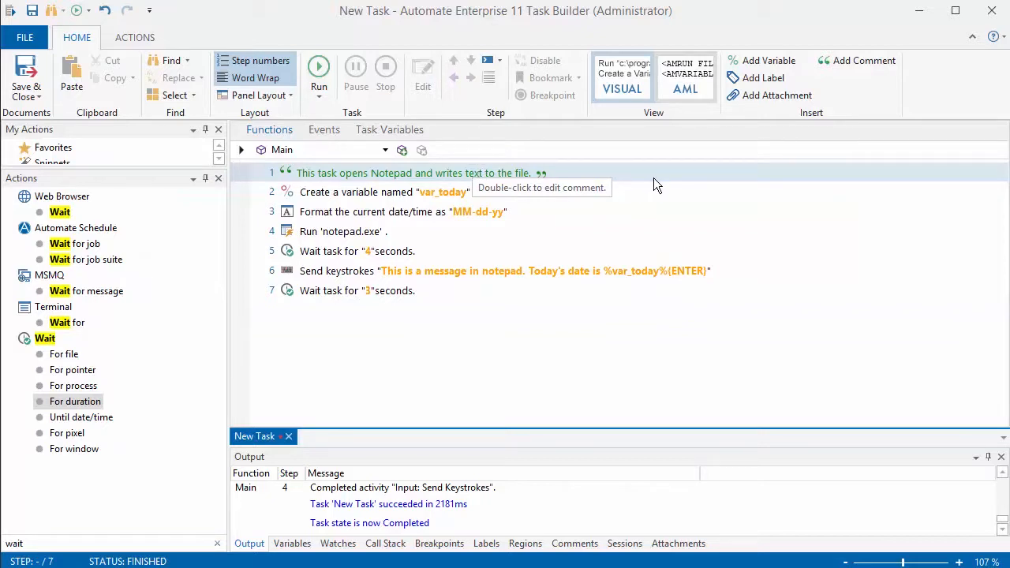
mouse_move(573, 211)
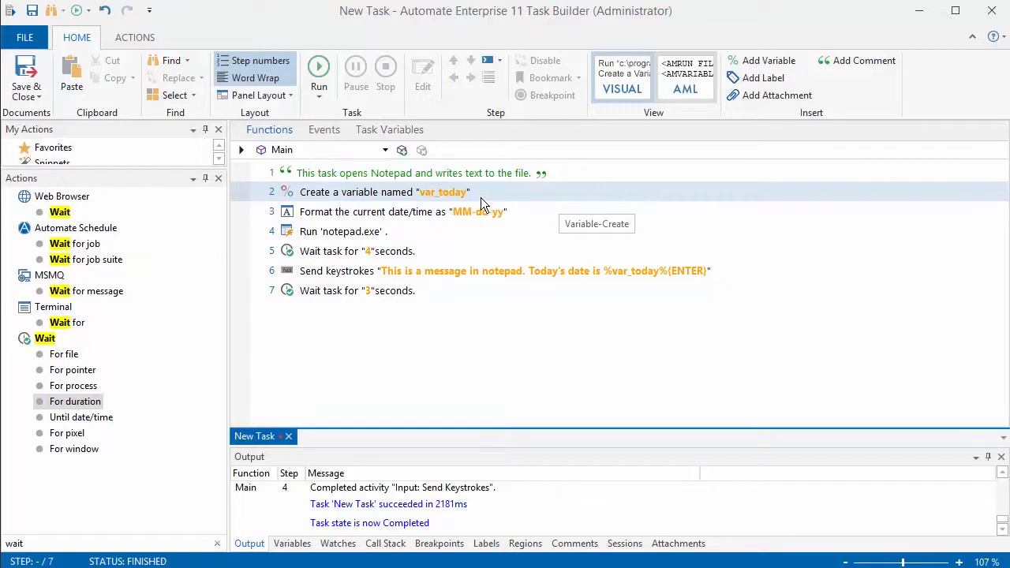
Wrap the var_today creation and date-formatting steps in a region titled 'Variables'.
click(376, 192)
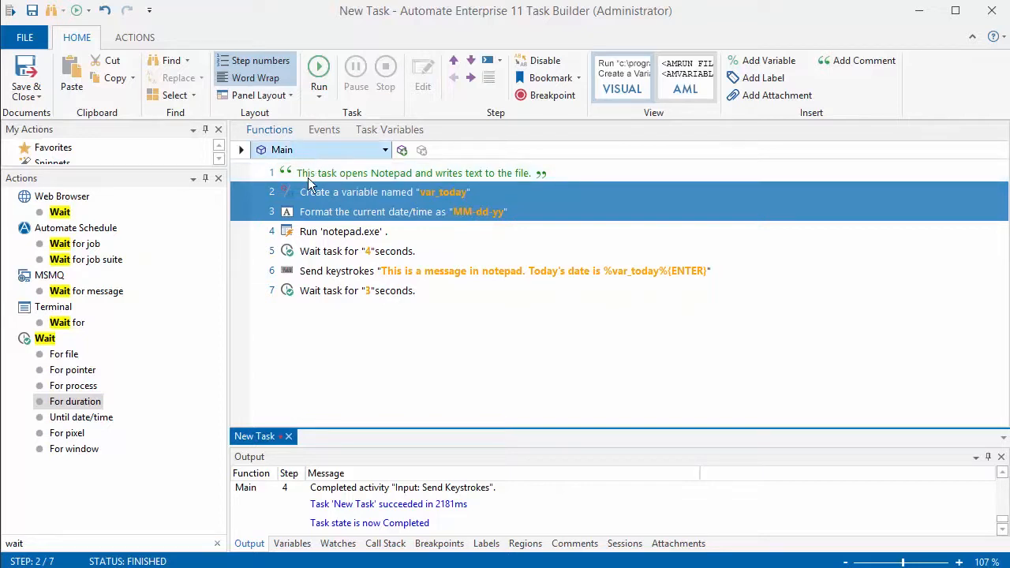
right_click(383, 192)
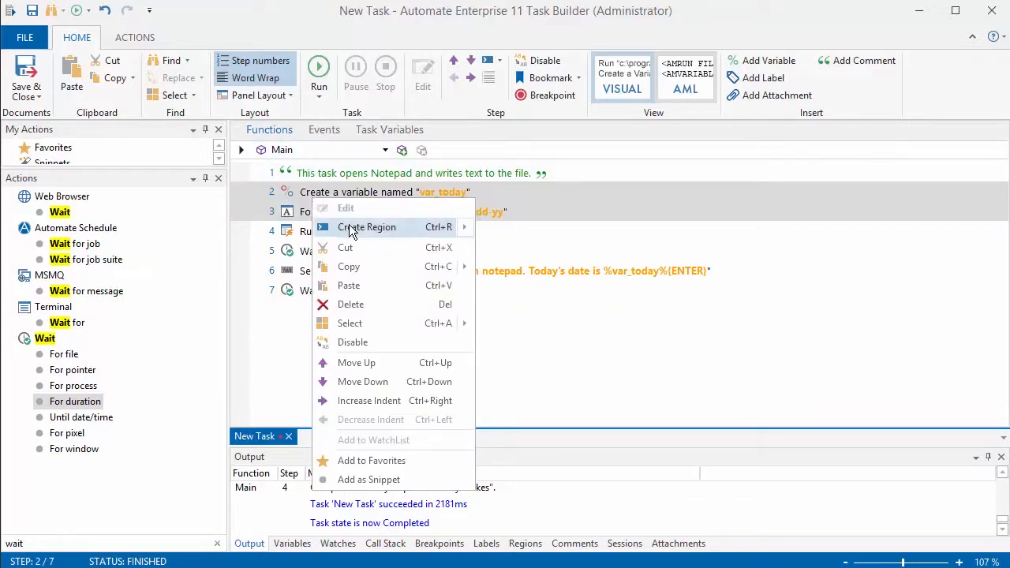
click(368, 227)
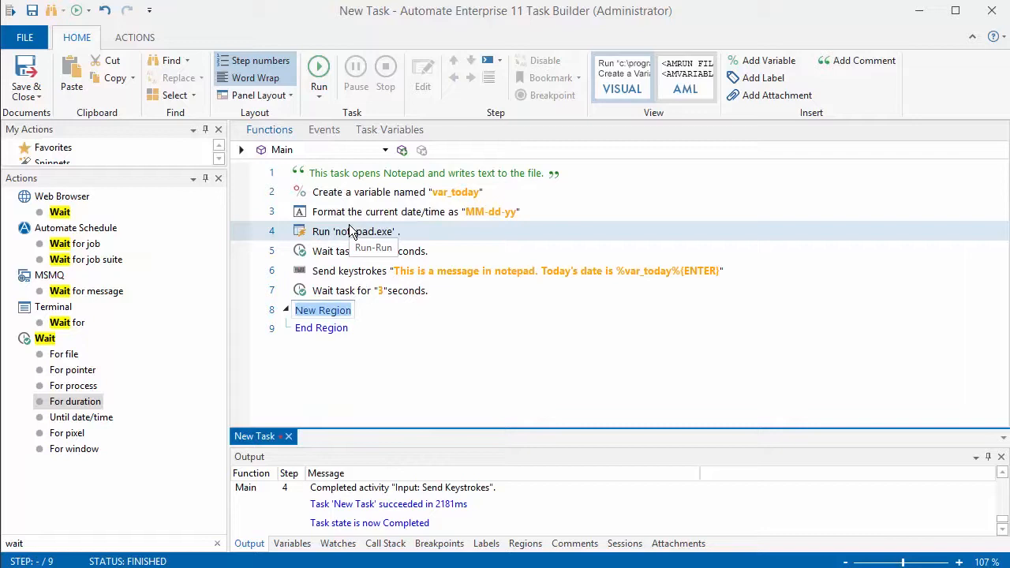
text(Variables)
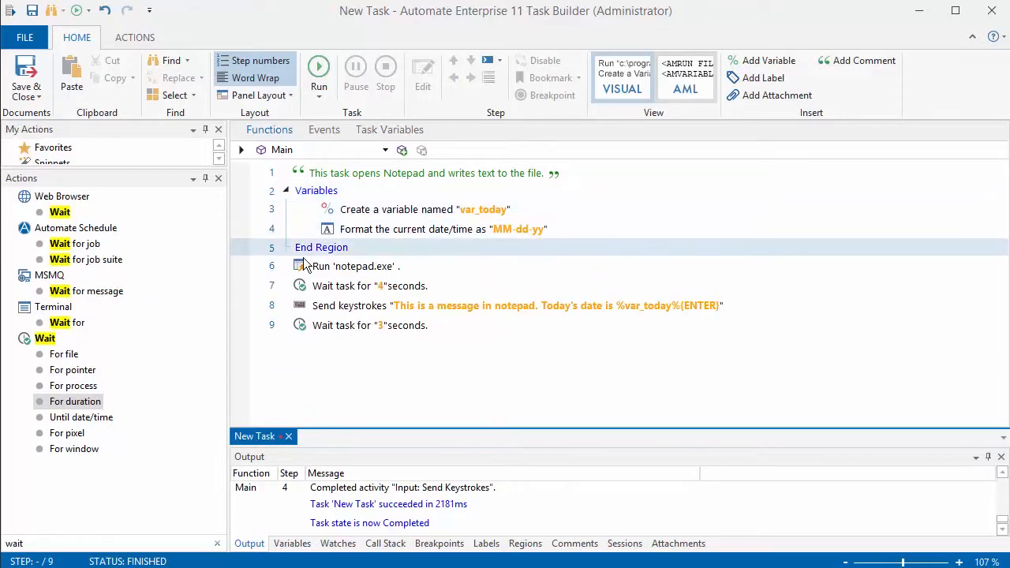
Add a region titled 'Processing' around the Notepad, wait and keystroke steps.
click(343, 266)
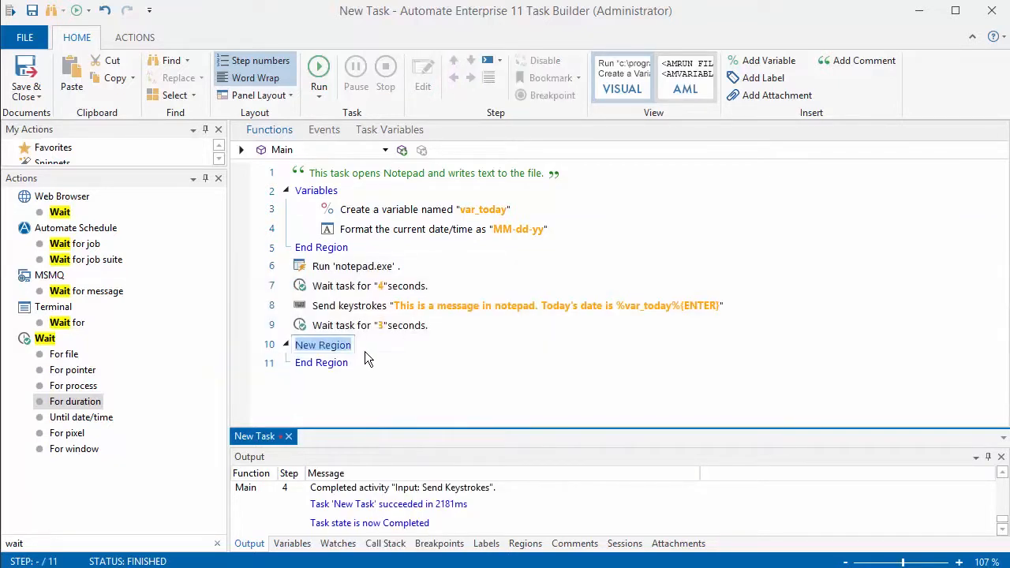
text(PRod)
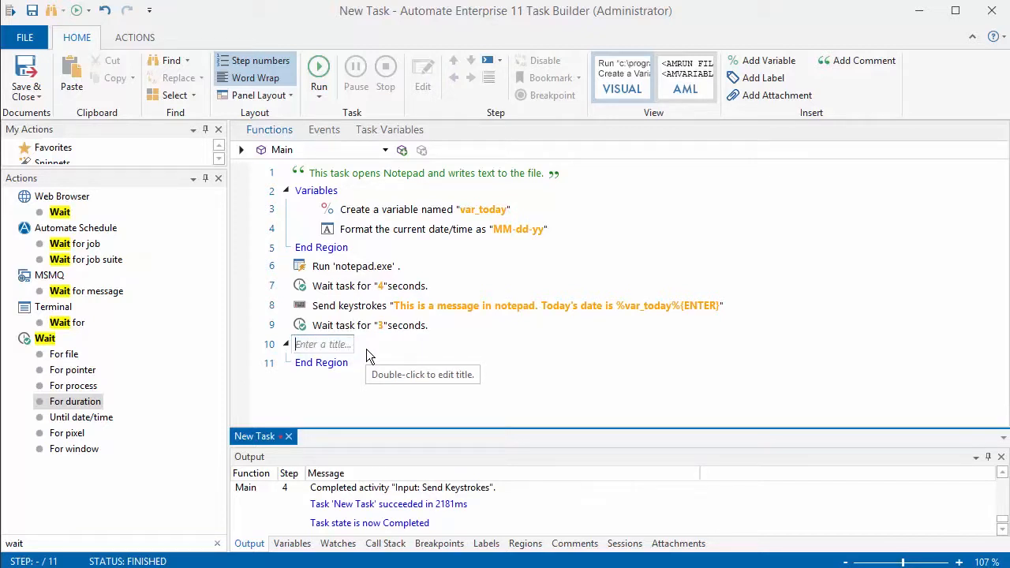
text(Processin)
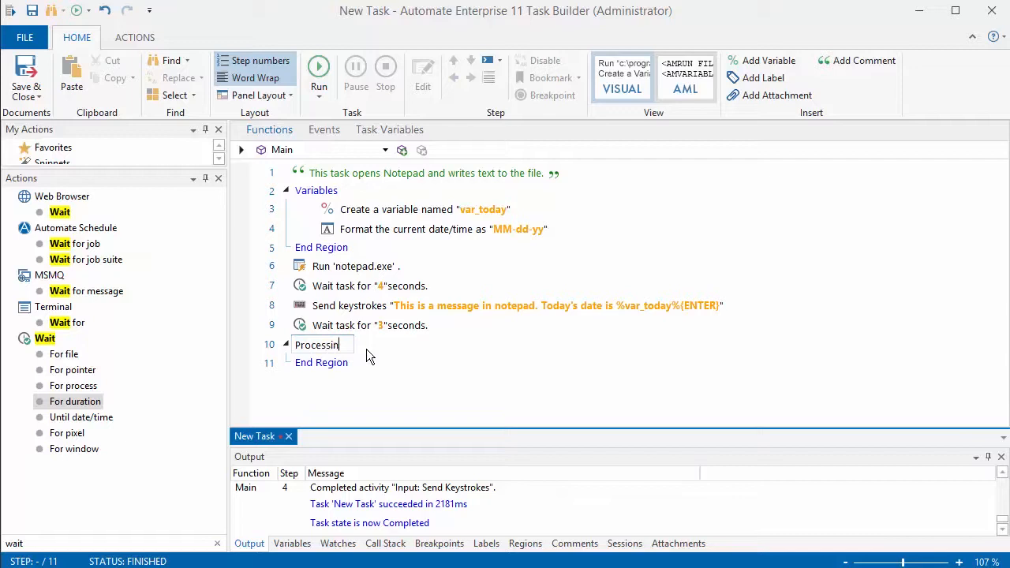
click(319, 344)
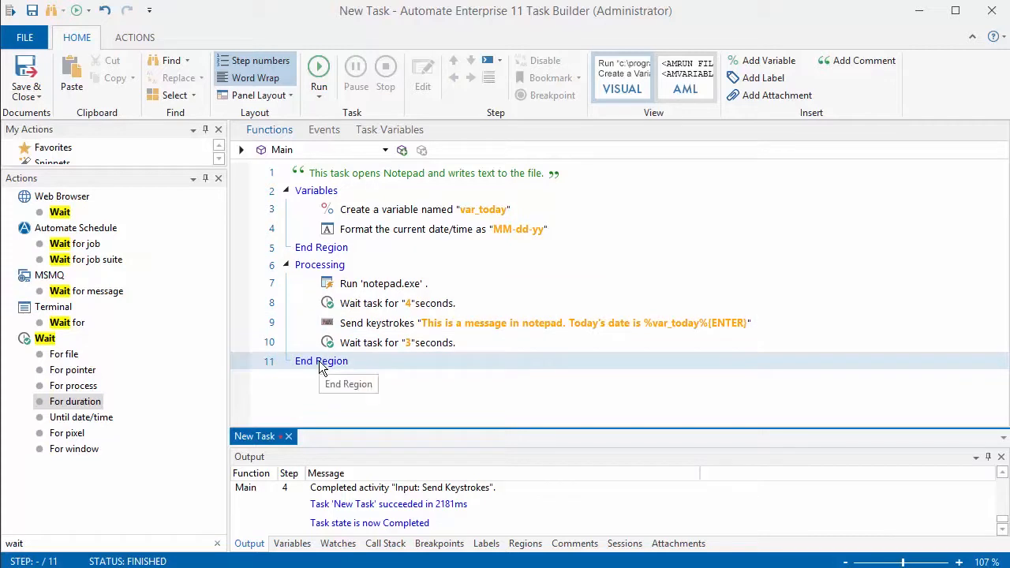
mouse_move(378, 390)
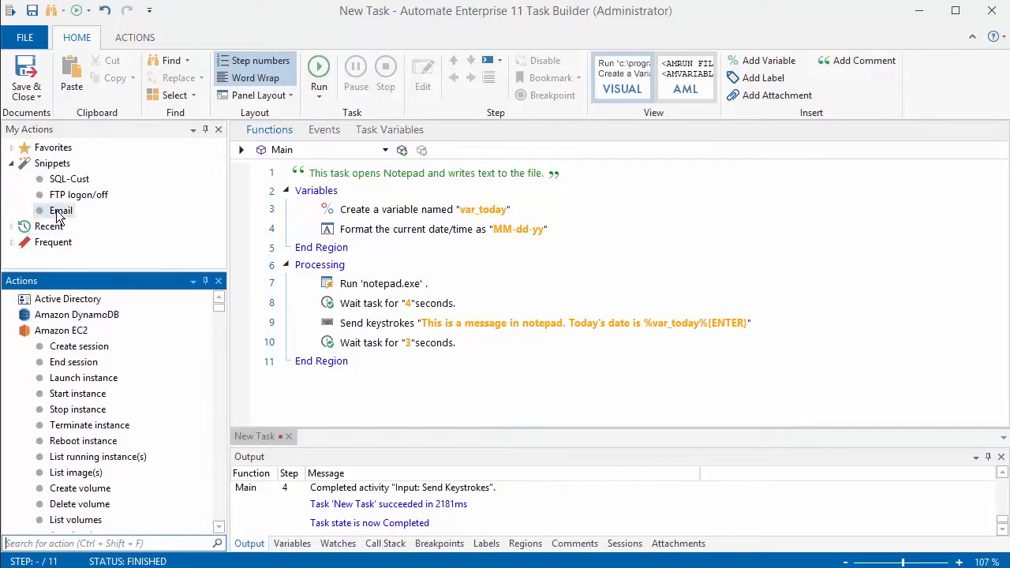
Insert the Email snippet's session steps at the end and browse for an attachment, then cancel.
click(61, 210)
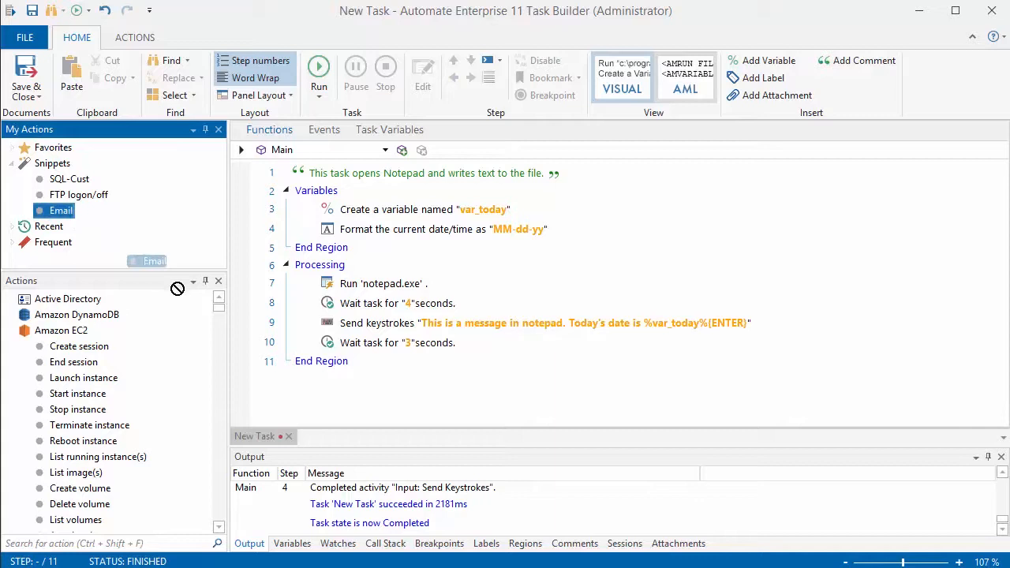
drag(61, 210, 350, 383)
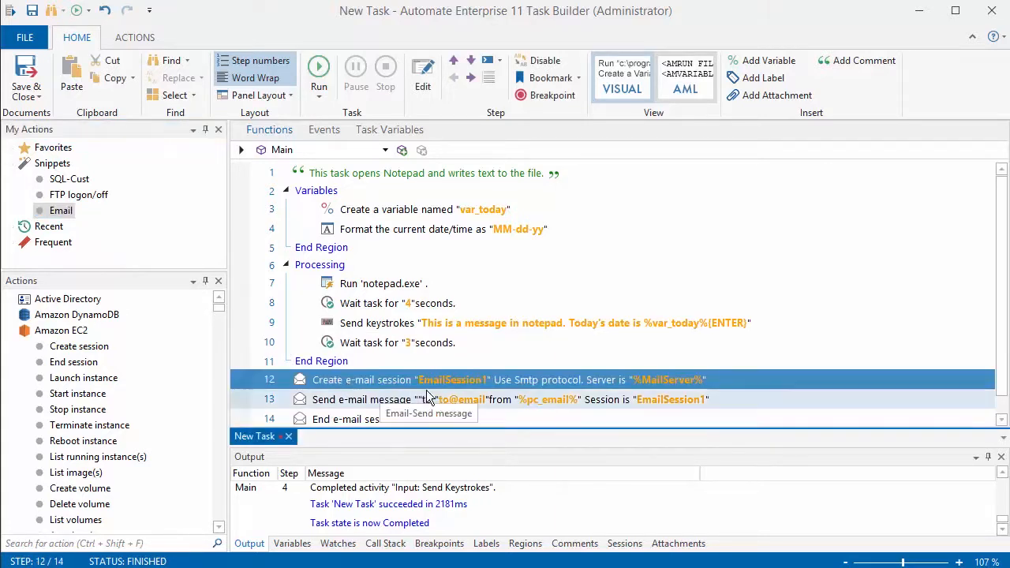
mouse_move(816, 314)
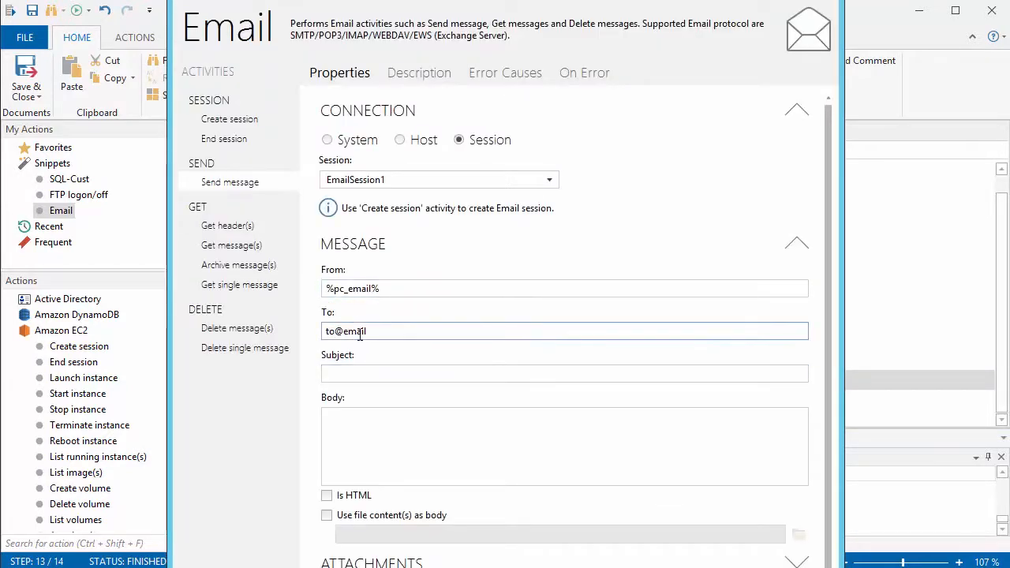
scroll(down, 3)
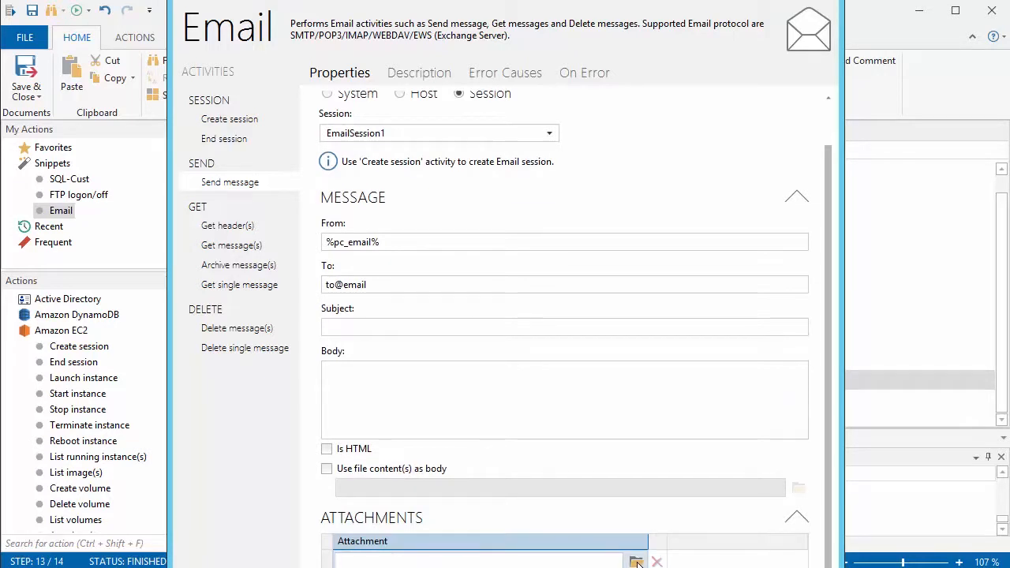
click(636, 561)
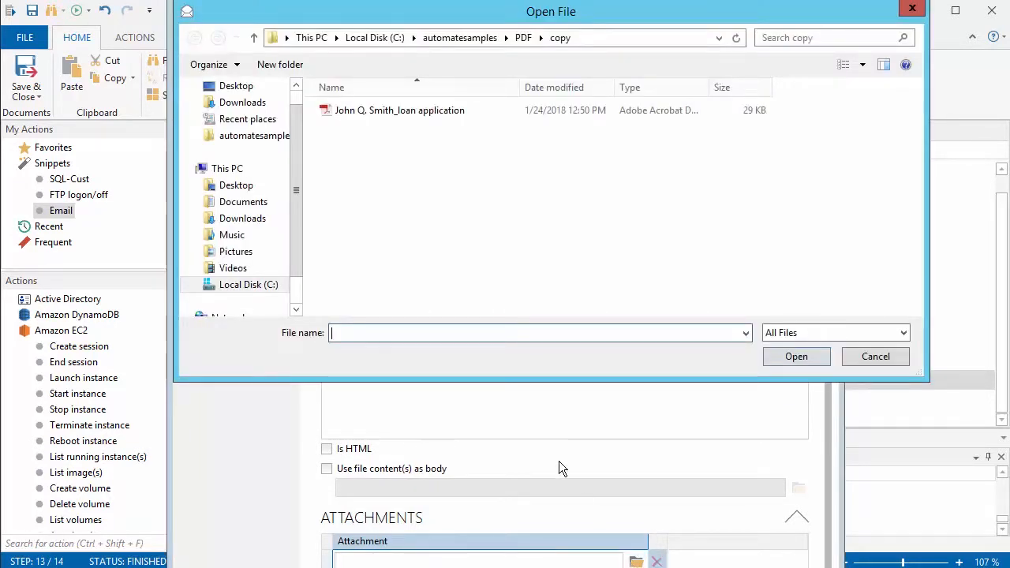
mouse_move(859, 363)
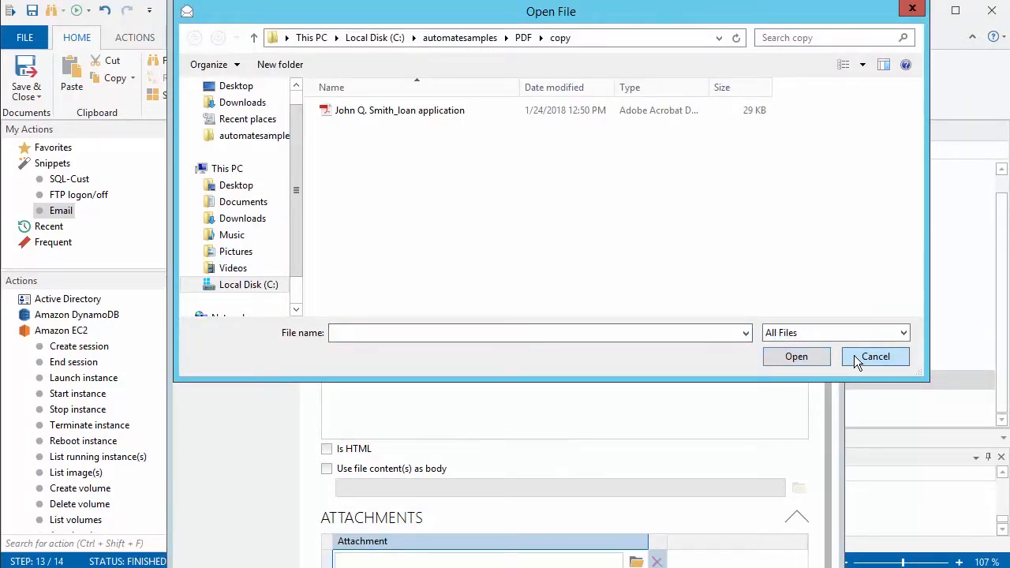
click(874, 356)
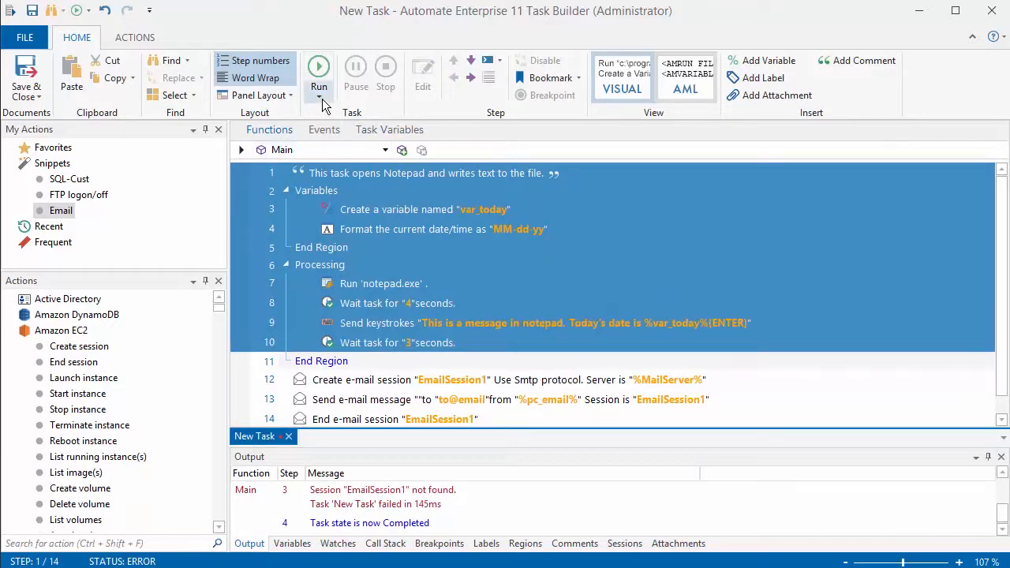
Run the first ten selected steps to type today's dated message, then close Notepad unsaved.
click(319, 103)
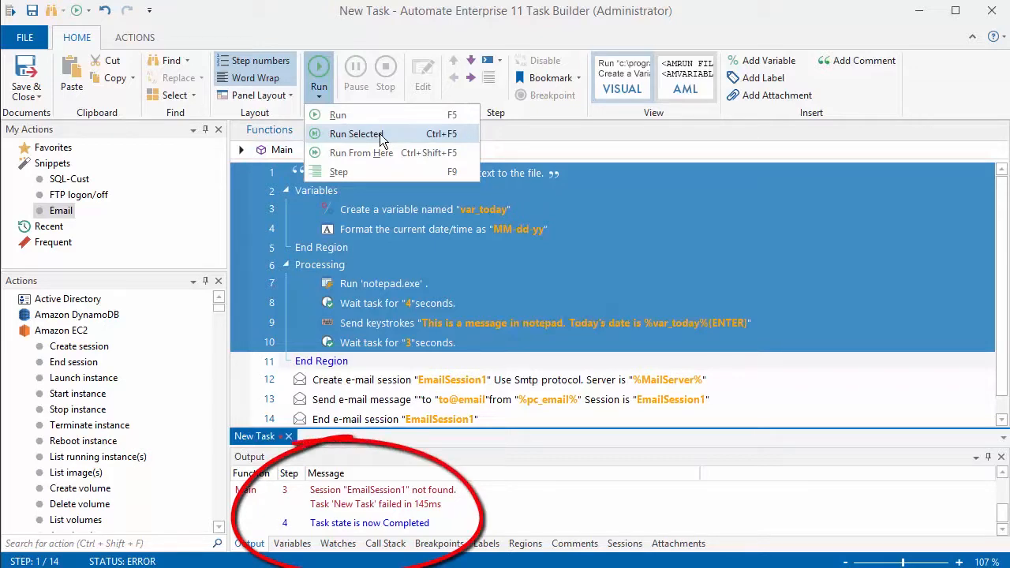
click(354, 134)
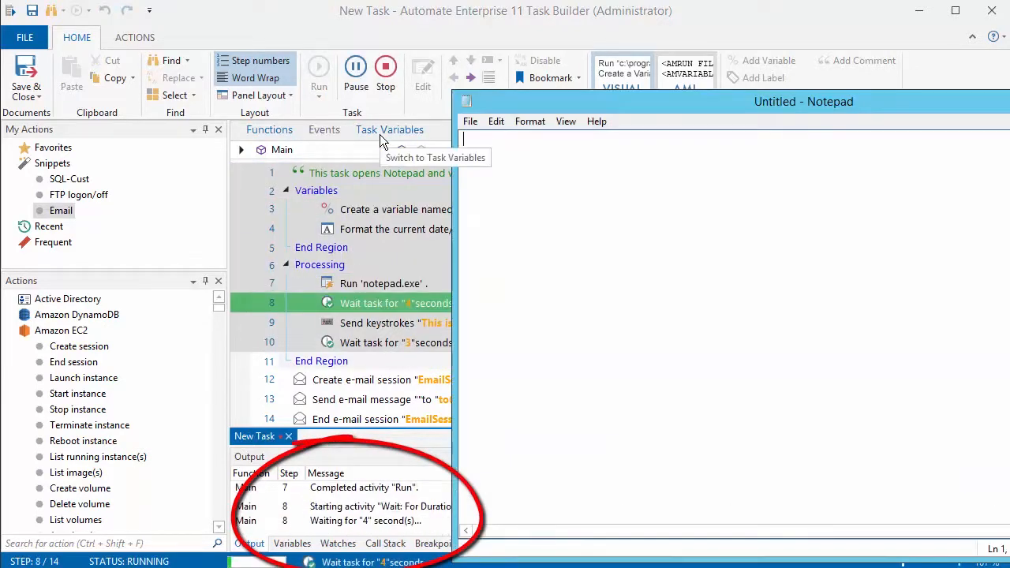
mouse_move(391, 28)
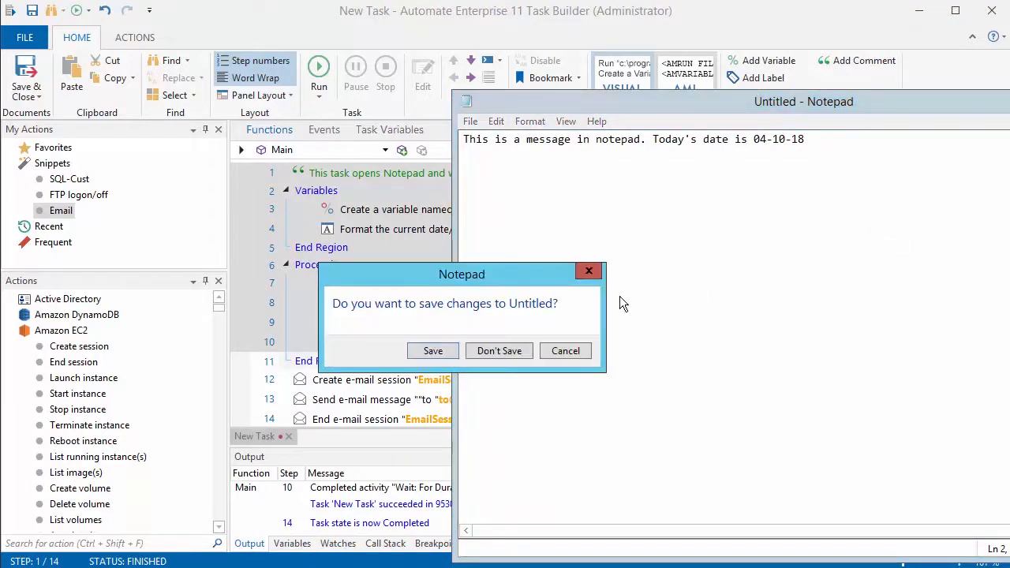
click(499, 351)
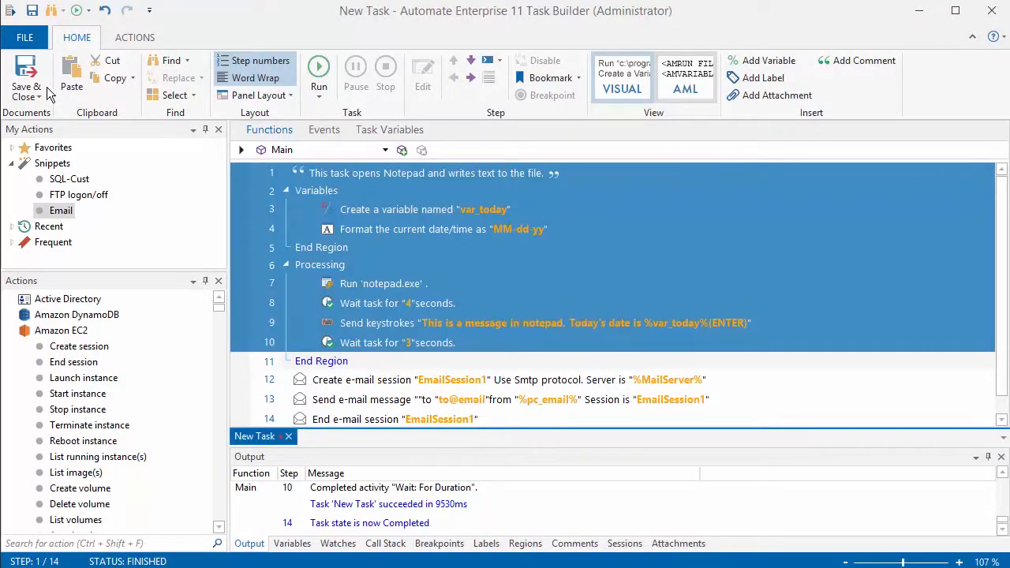